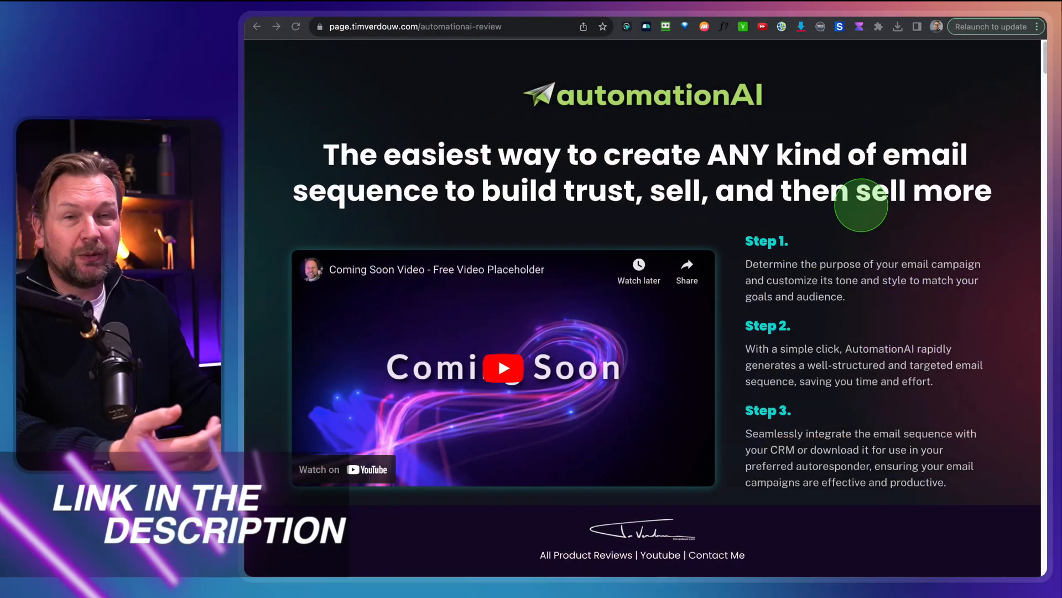
# Review the Builder form and clear the Step 1 end-goal field, keeping the author-and-tone description
pyautogui.scroll(-3)
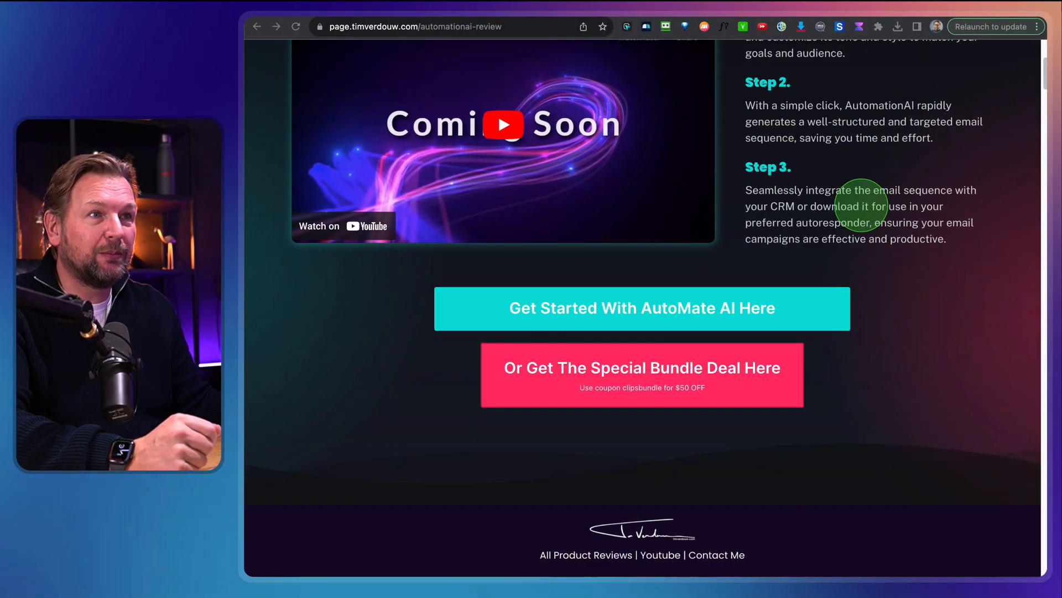
pyautogui.scroll(3)
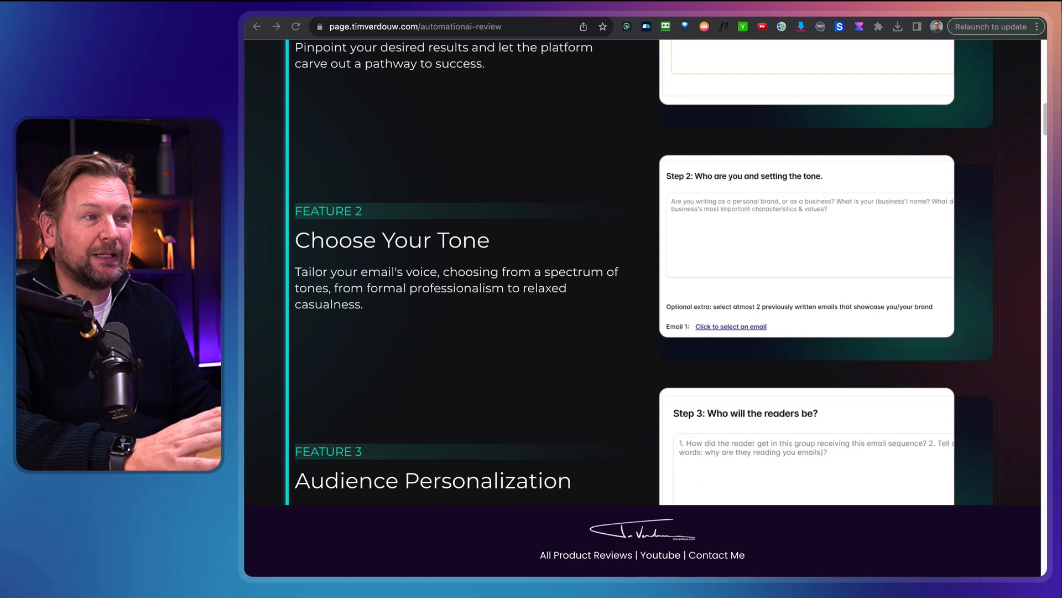
pyautogui.scroll(-3)
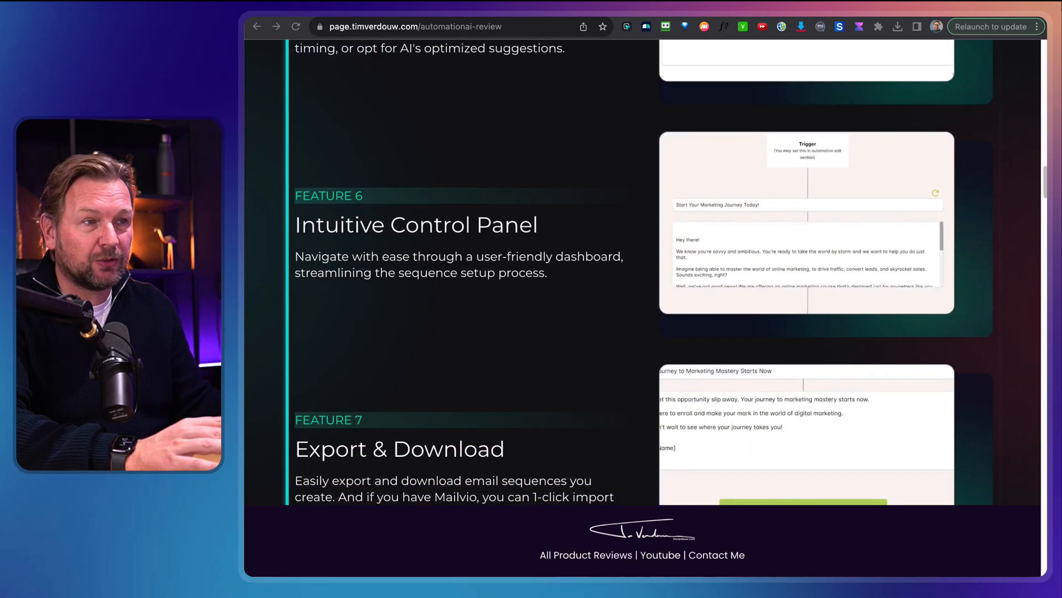
pyautogui.scroll(-3)
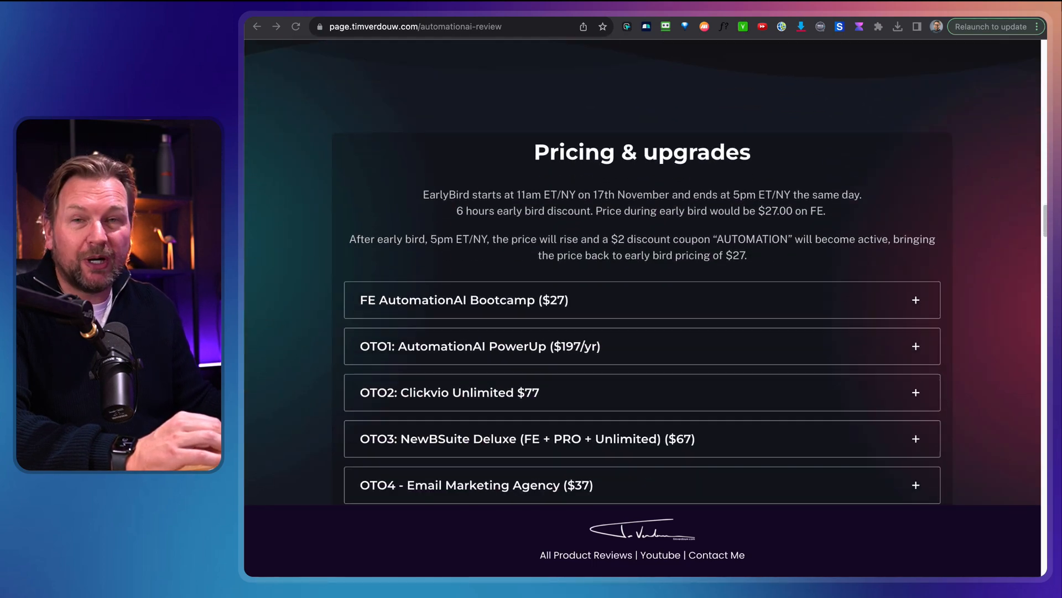
pyautogui.scroll(-3)
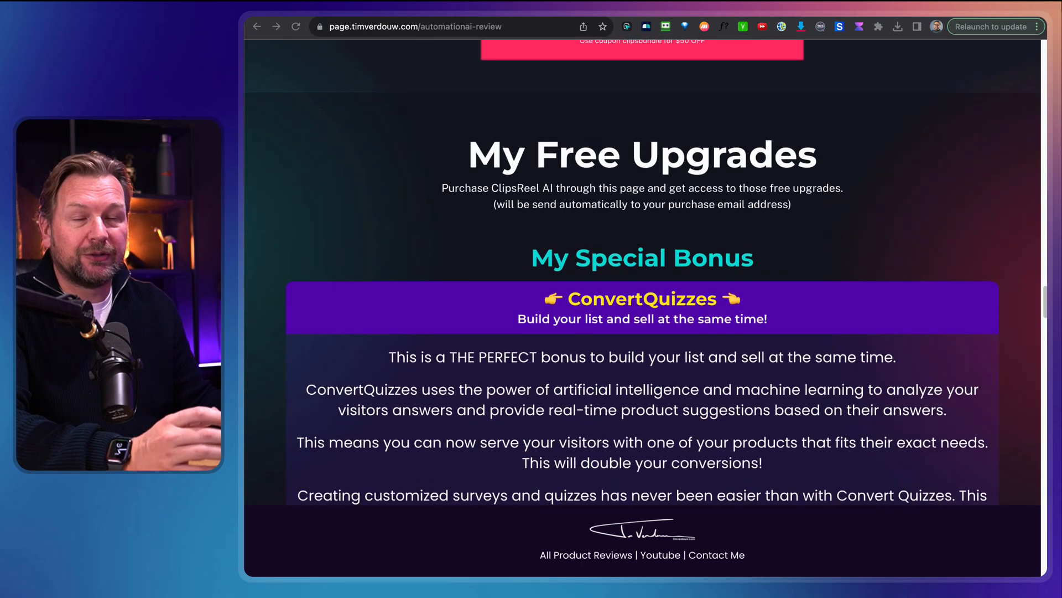
pyautogui.scroll(3)
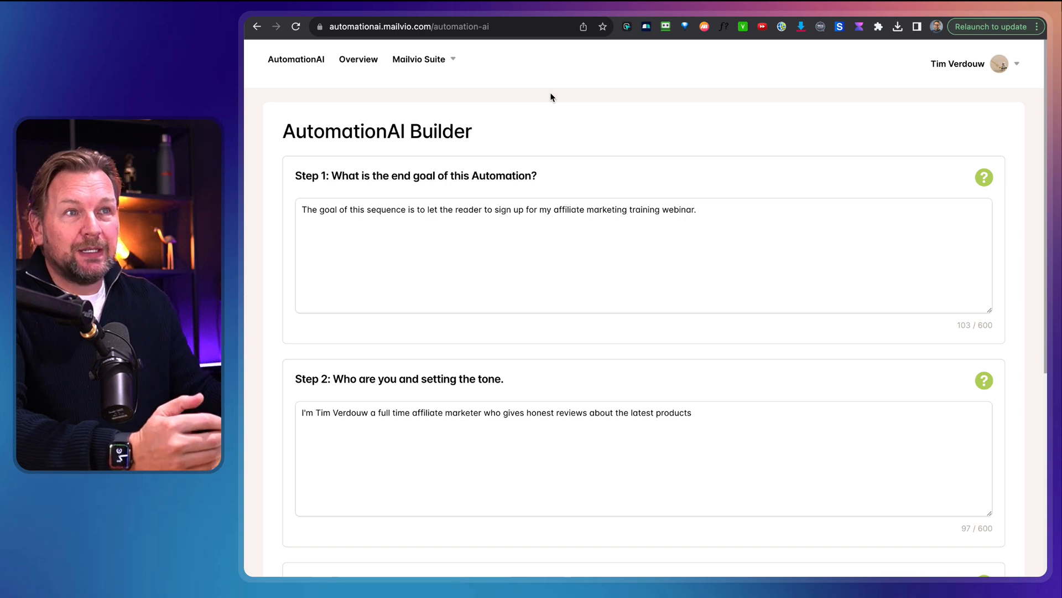
pyautogui.scroll(-3)
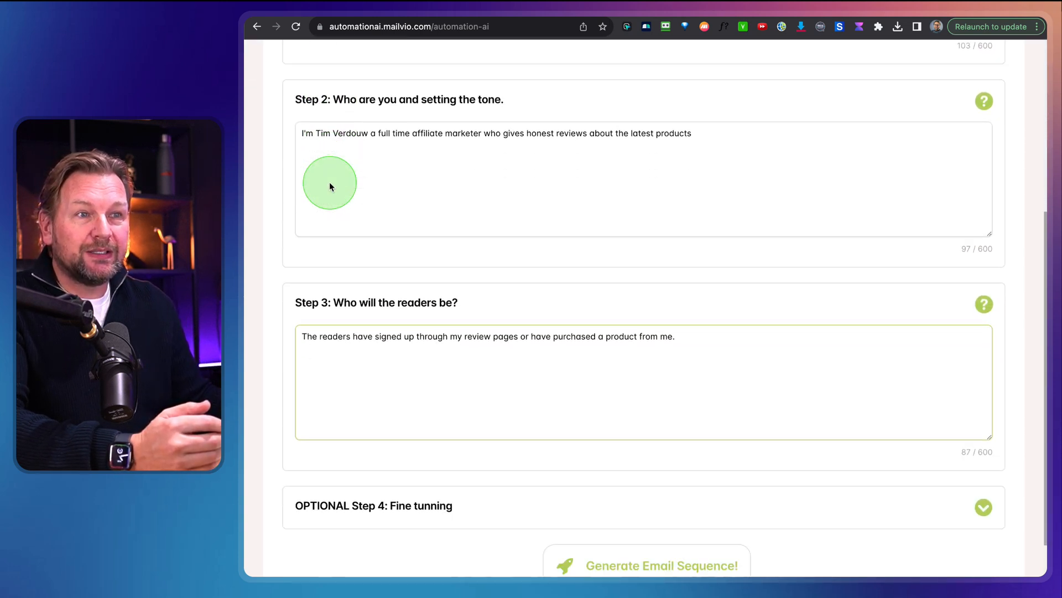
pyautogui.scroll(3)
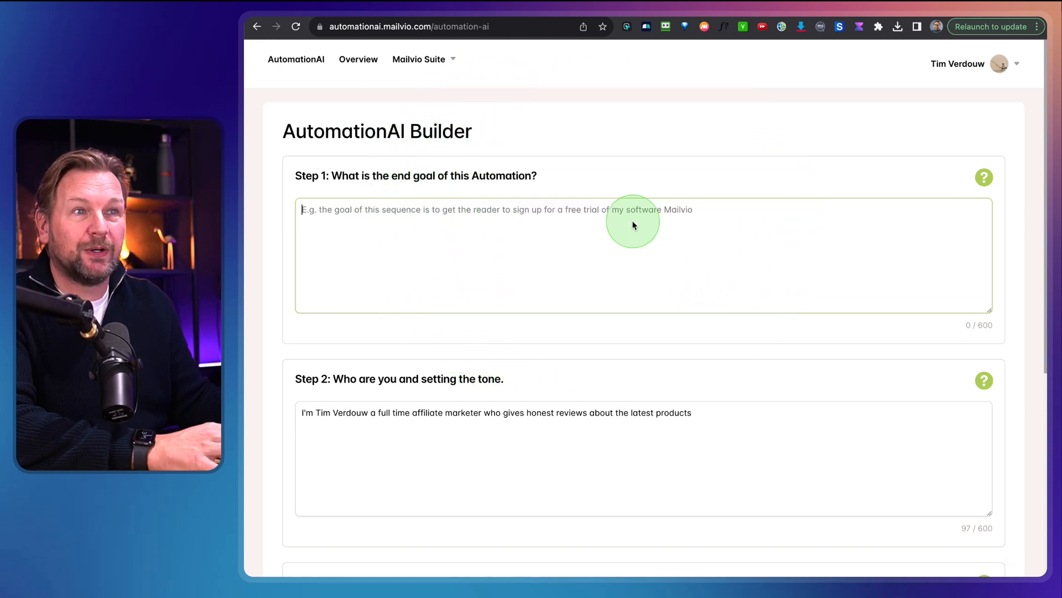
# Set the Step 1 goal to having readers sign up for the affiliate marketing training webinar
pyautogui.write('The goal of this sequence is to let the reader to sign up for my affiliate marketing training webinar.')
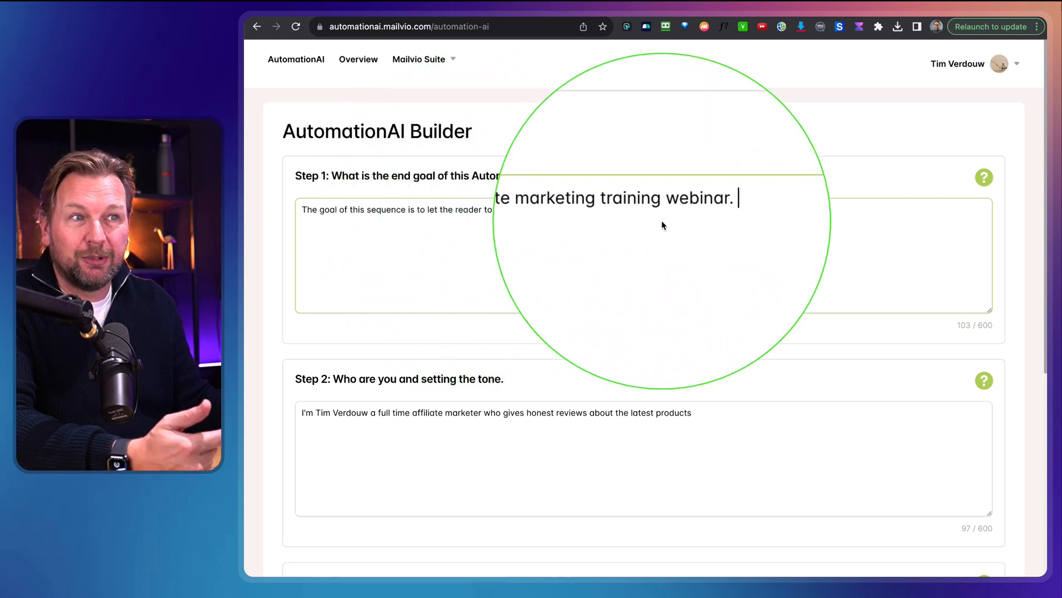
pyautogui.scroll(-3)
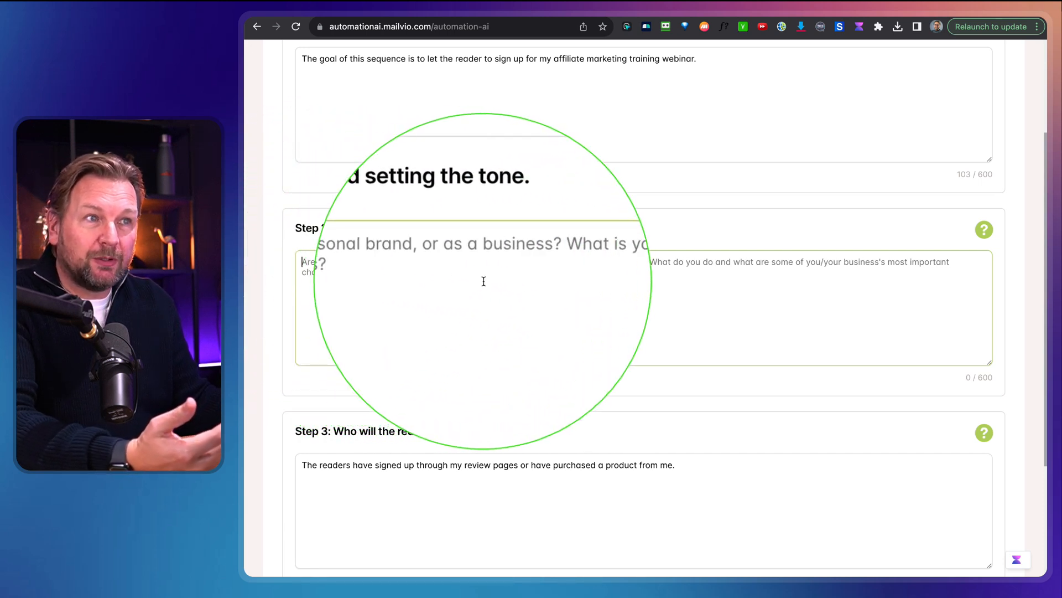
pyautogui.moveTo(620, 285)
pyautogui.write("I'm Tim Verdouw a full time affiliate marketer who gives honest reviews about the latest products")
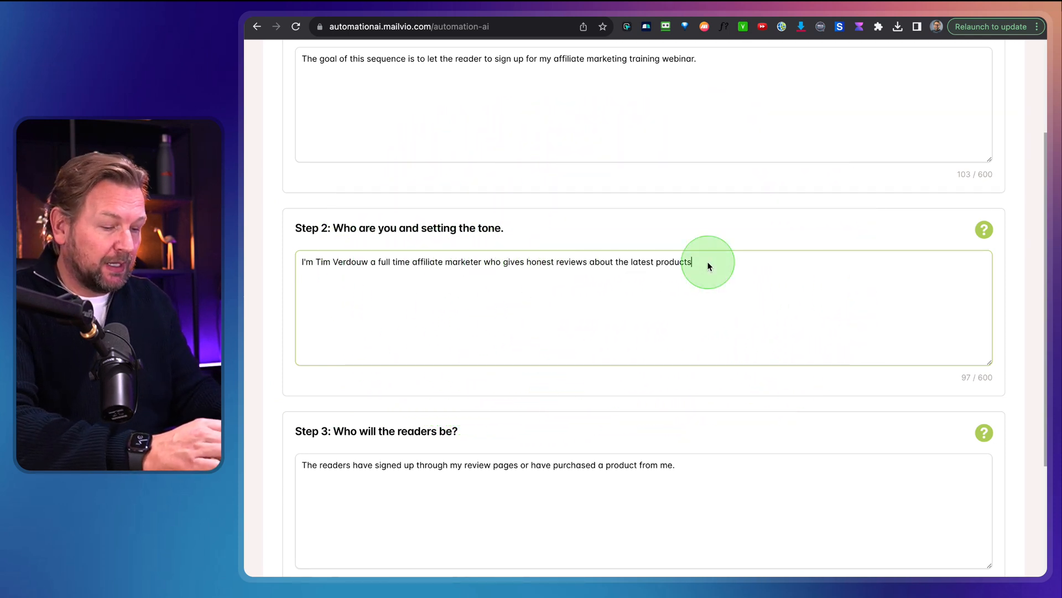
# Extend the Step 2 self-description with 'and I launch products as well'
pyautogui.write('and I launc')
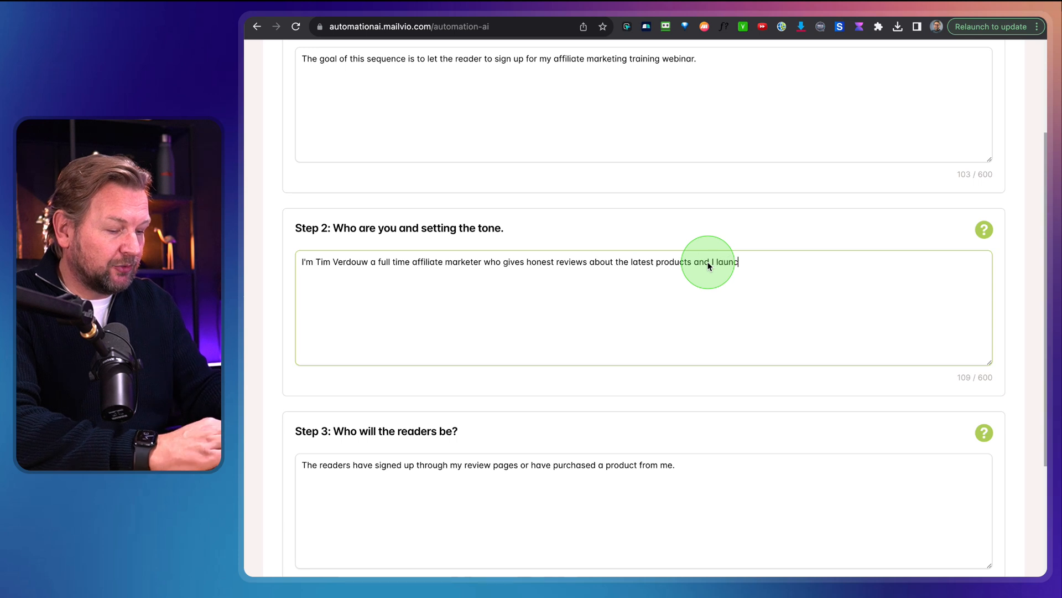
pyautogui.write('products as')
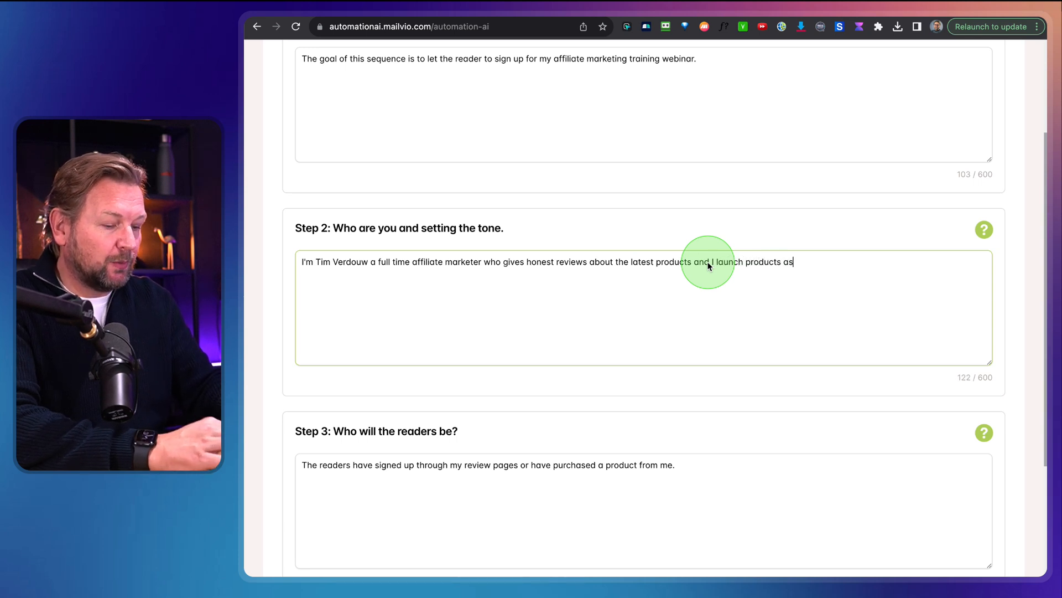
pyautogui.write('well')
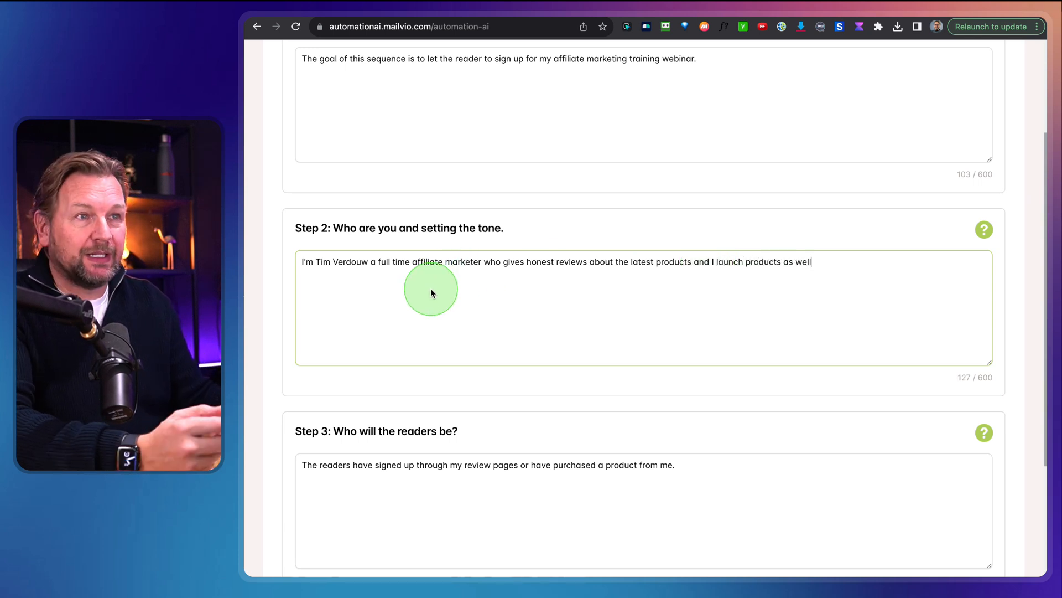
# Describe Step 3 readers as people who signed up via review pages or purchased a product
pyautogui.scroll(-3)
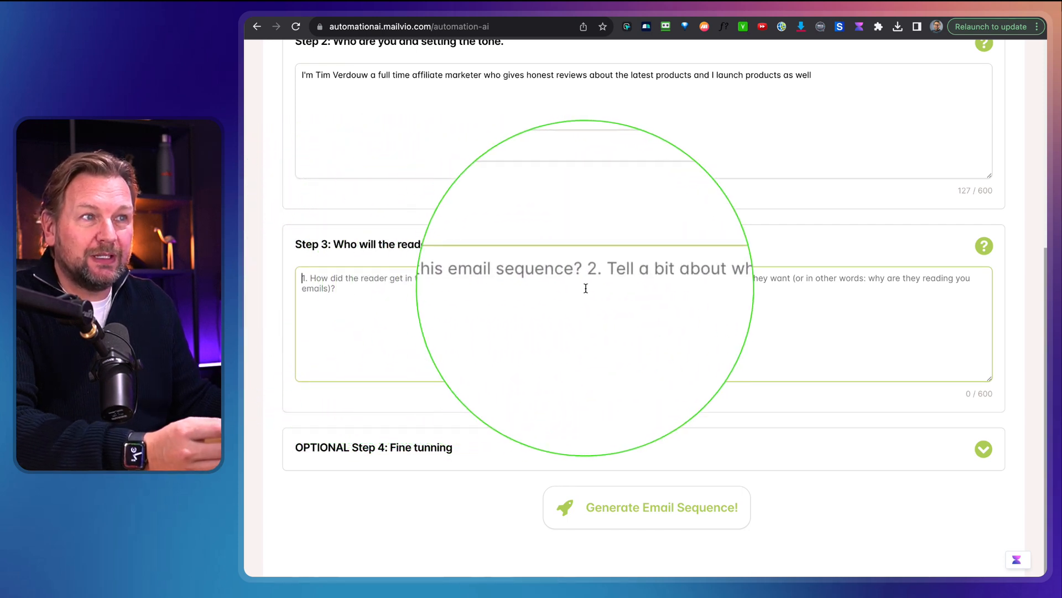
pyautogui.moveTo(749, 286)
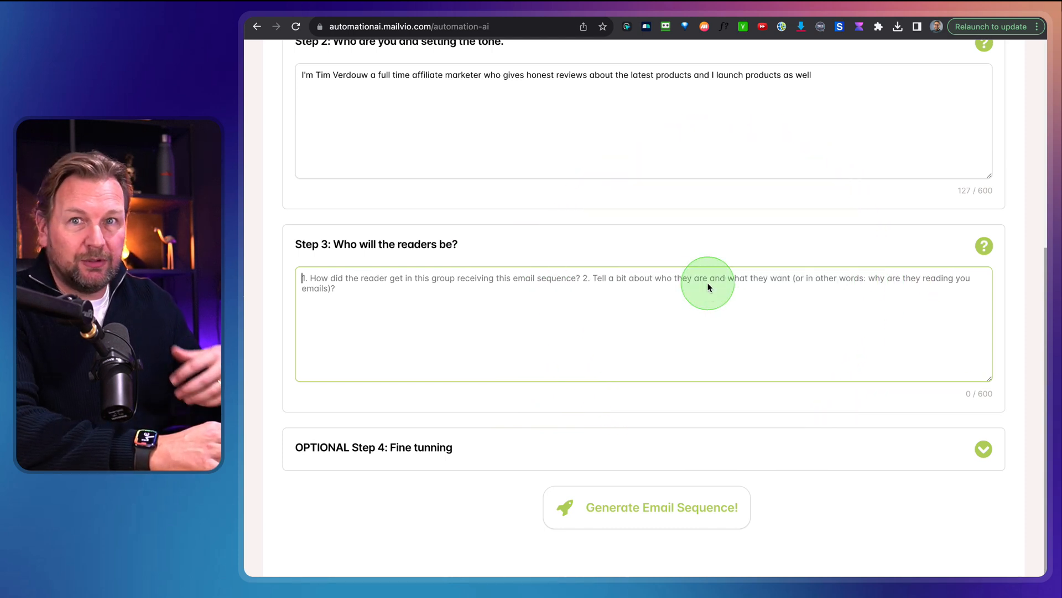
pyautogui.moveTo(708, 283)
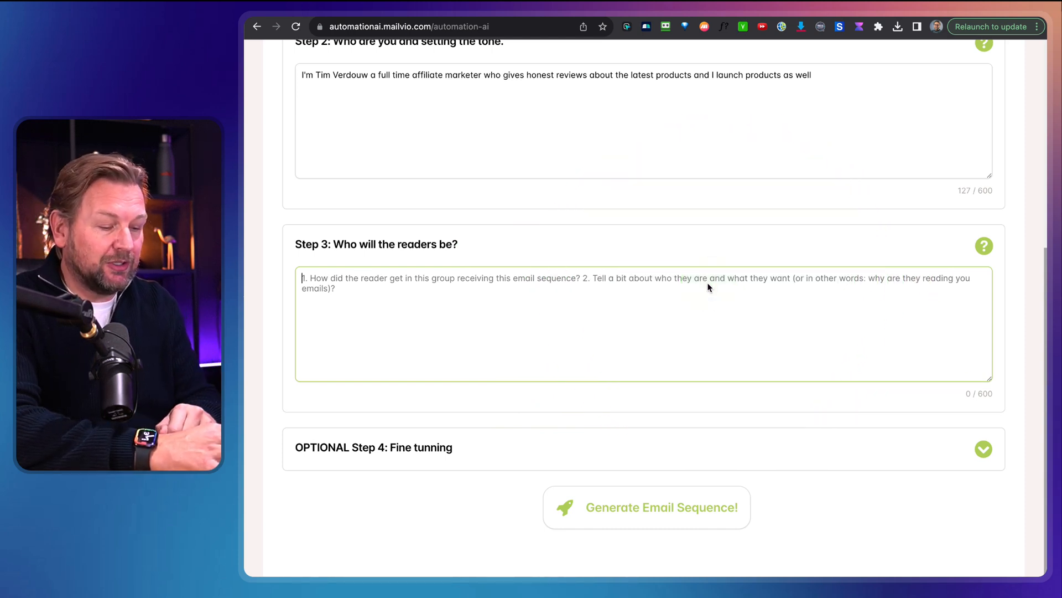
pyautogui.write('The readers have signed up through my review pages or have purchased a product from me.')
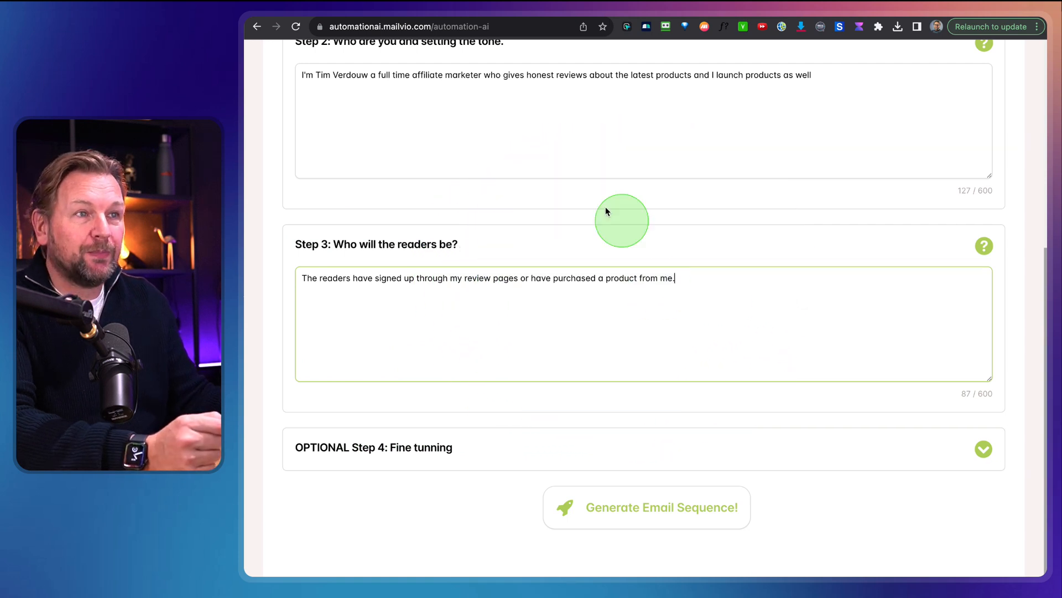
pyautogui.scroll(3)
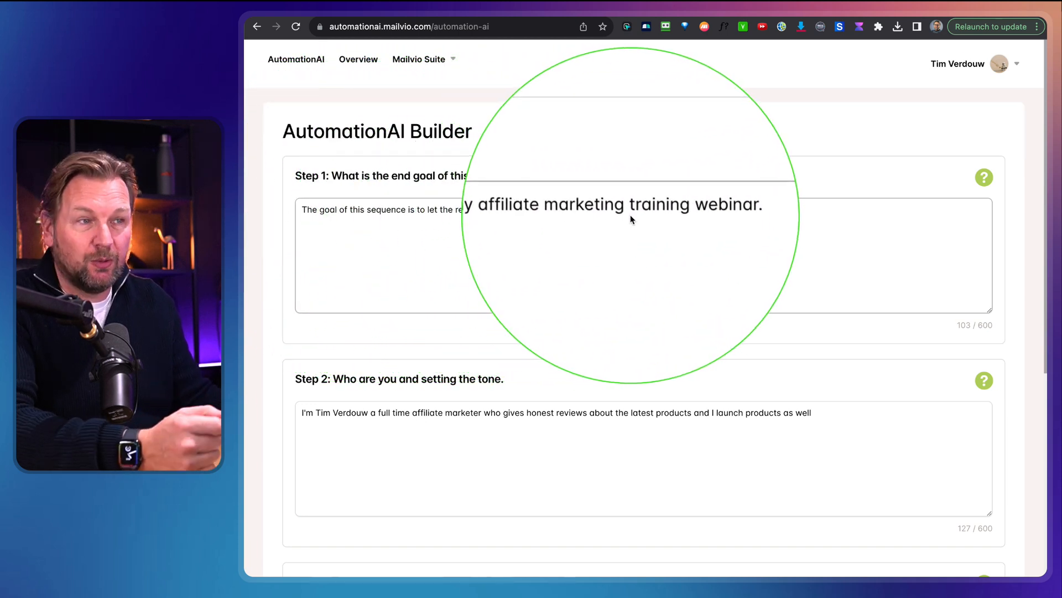
pyautogui.scroll(-3)
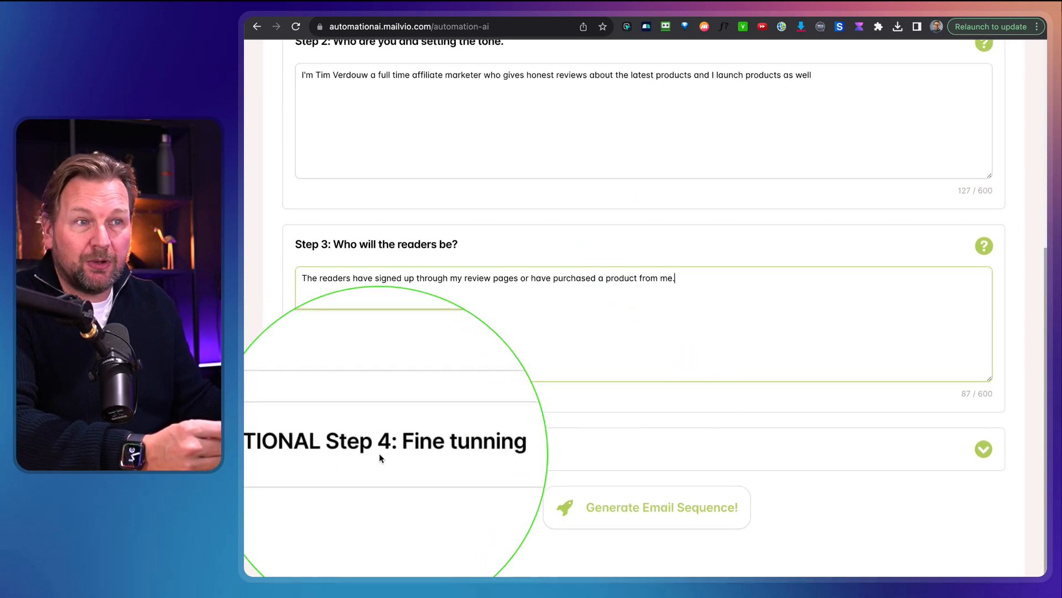
# Expand the optional Step 4 fine-tuning section and set the sequence length to 6 emails
pyautogui.click(984, 449)
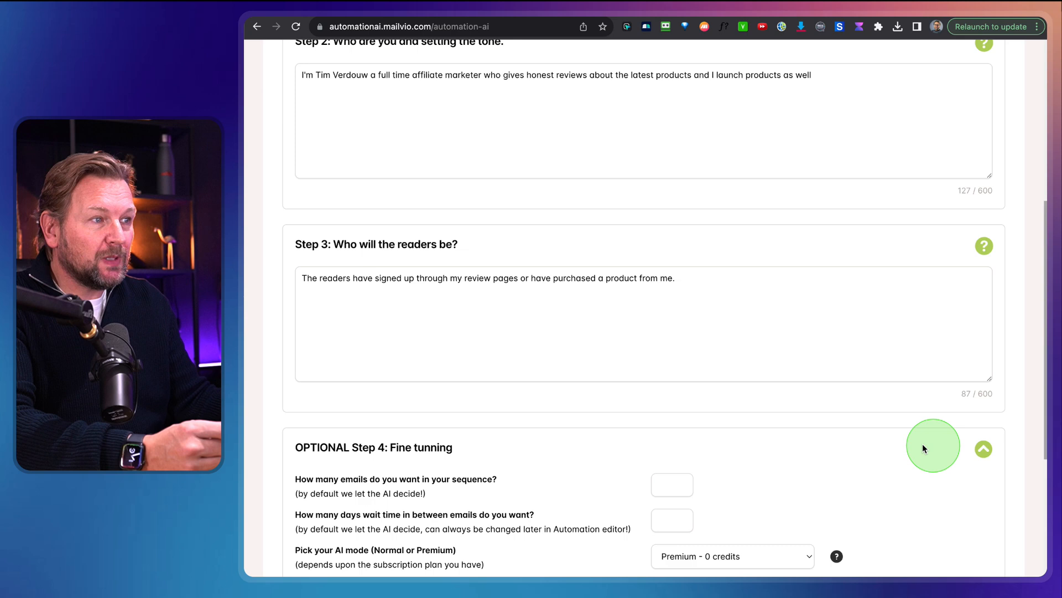
pyautogui.scroll(-3)
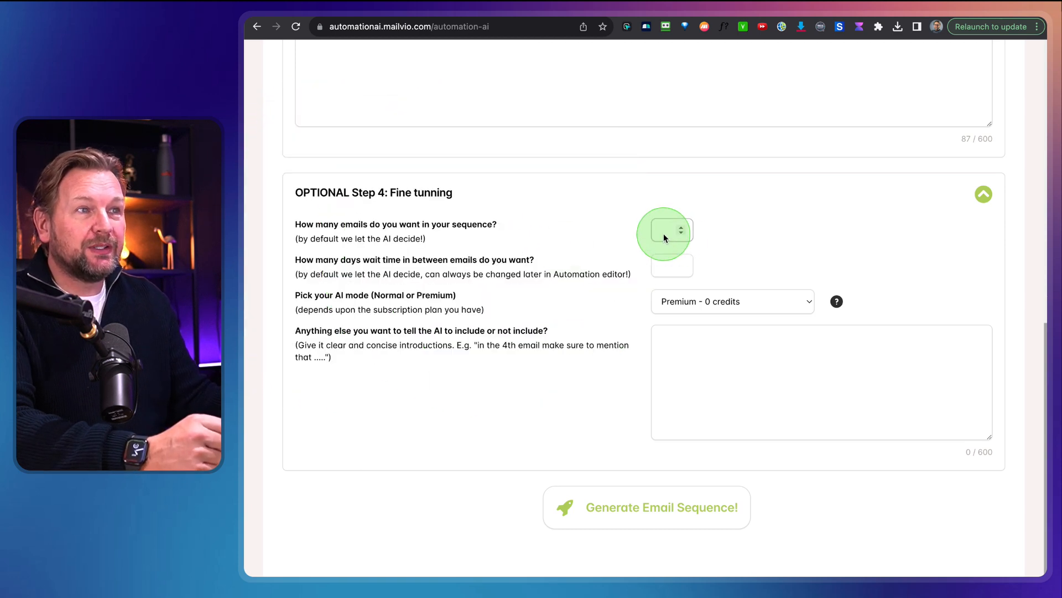
pyautogui.write('6')
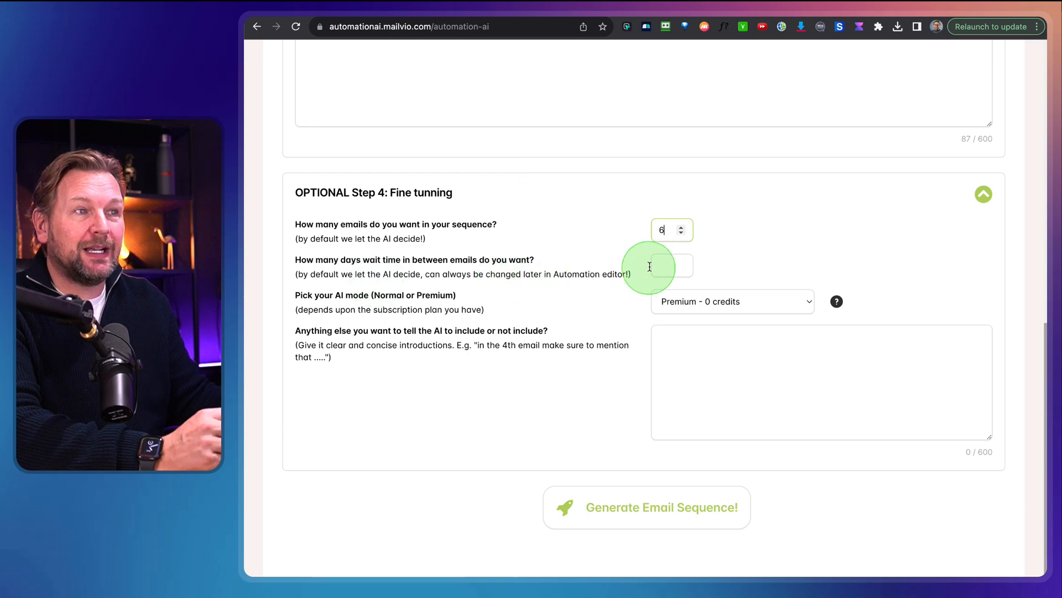
pyautogui.moveTo(354, 308)
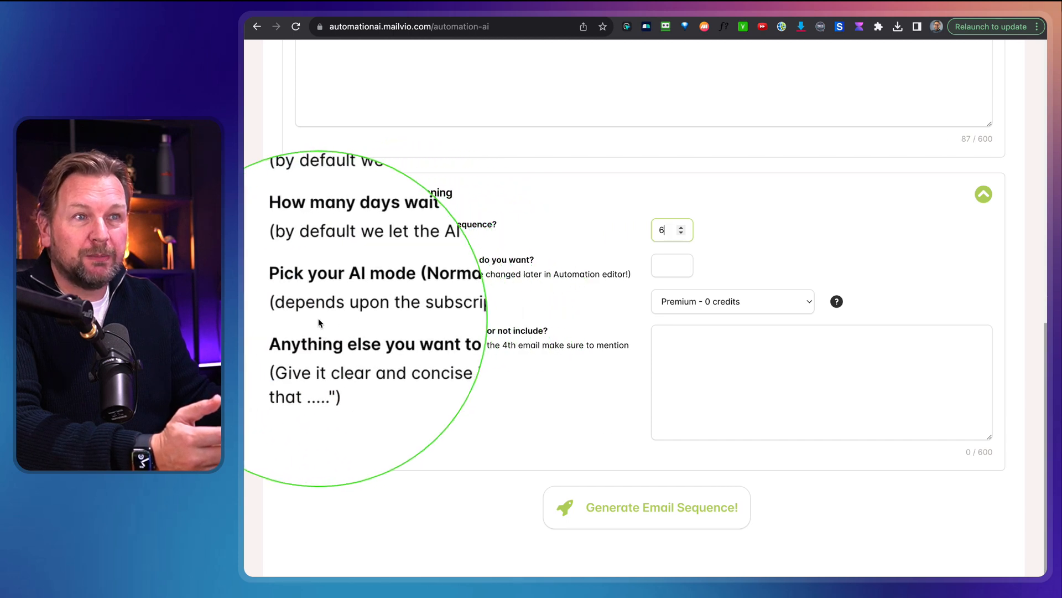
pyautogui.moveTo(511, 310)
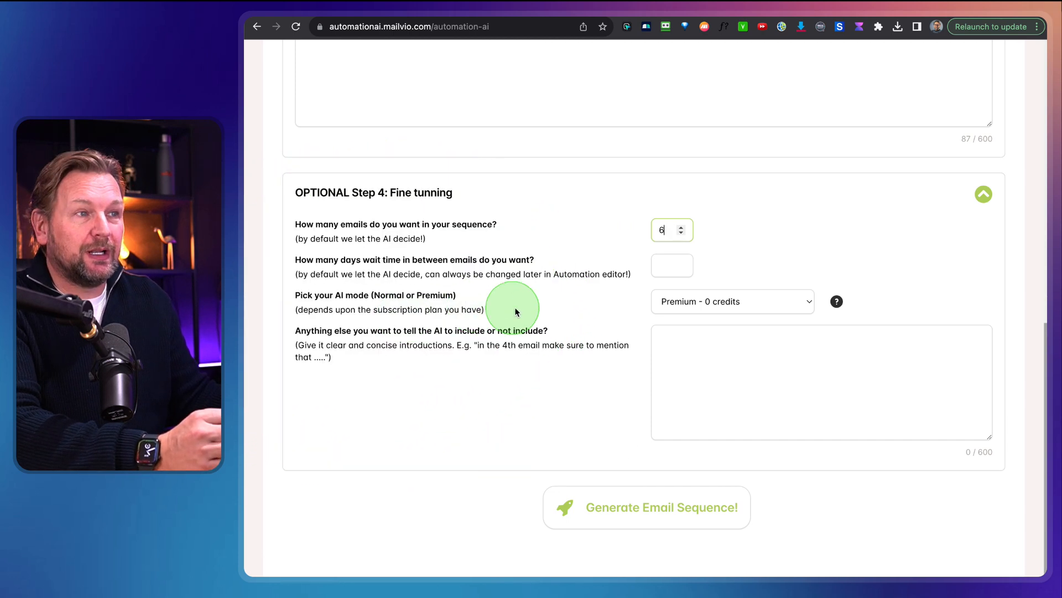
# Set AI mode to Normal and add the instruction 'Make sure you add a call to action link to my webinar'
pyautogui.click(733, 301)
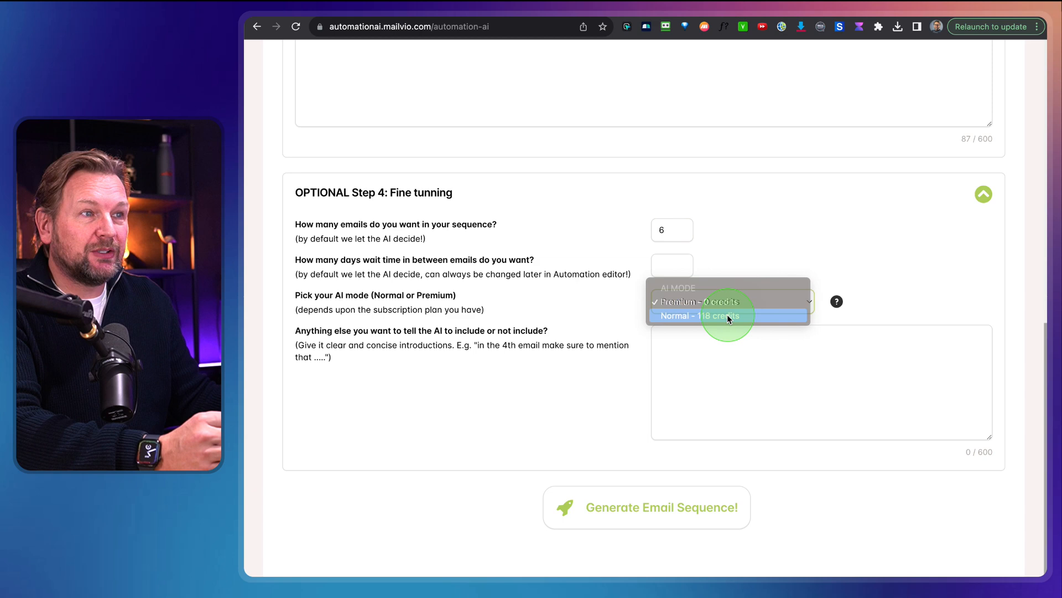
pyautogui.click(699, 315)
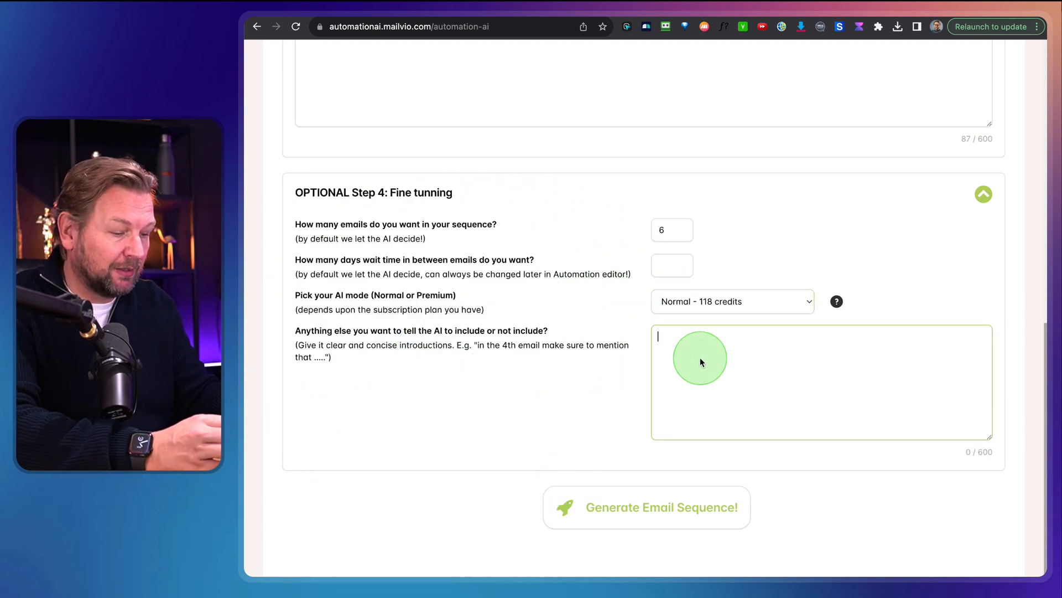
pyautogui.write('So')
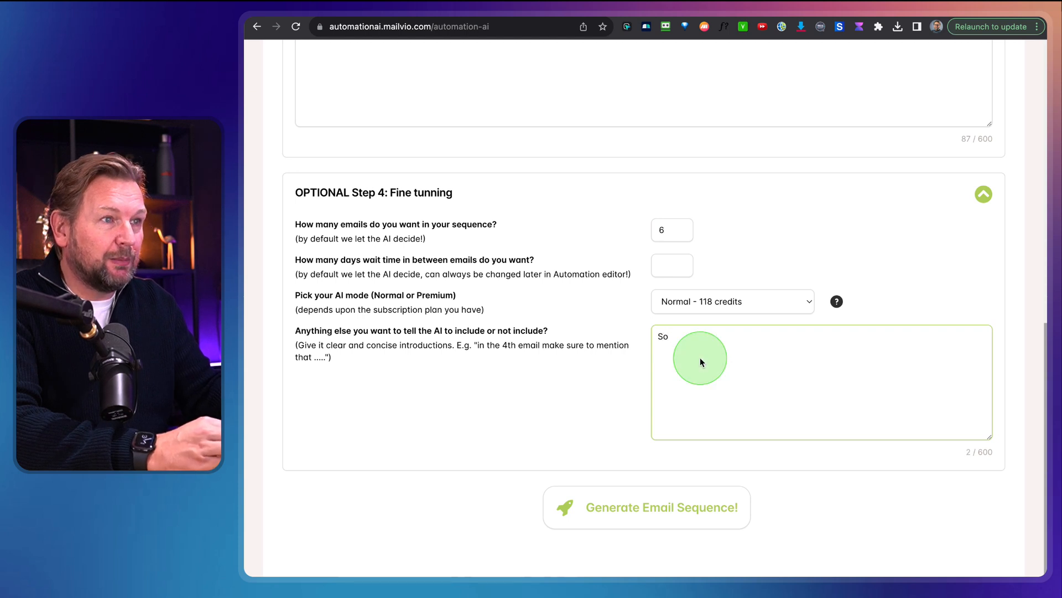
pyautogui.write('Make sure')
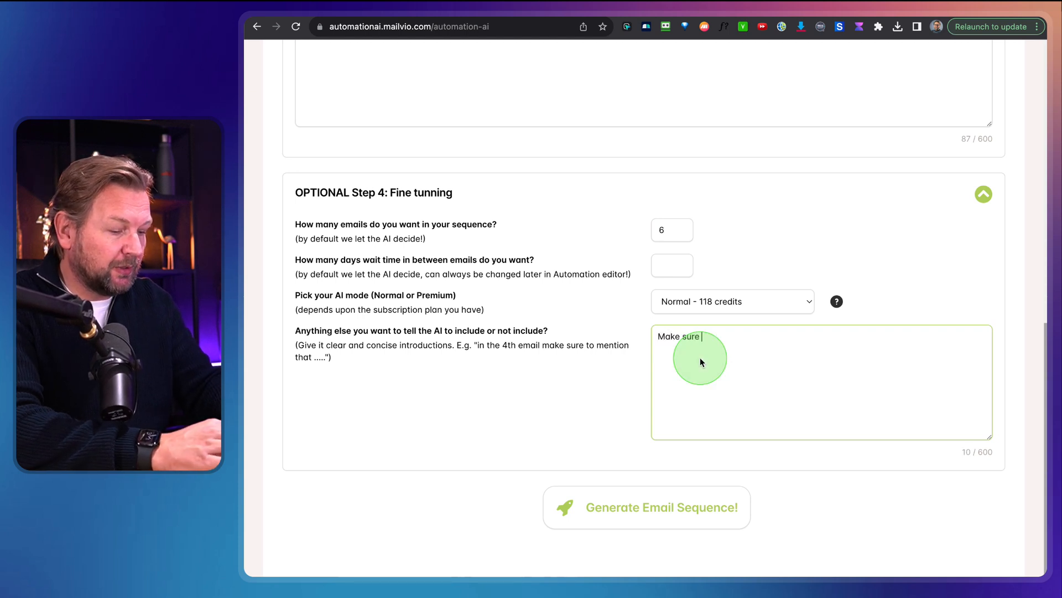
pyautogui.write('you add a call')
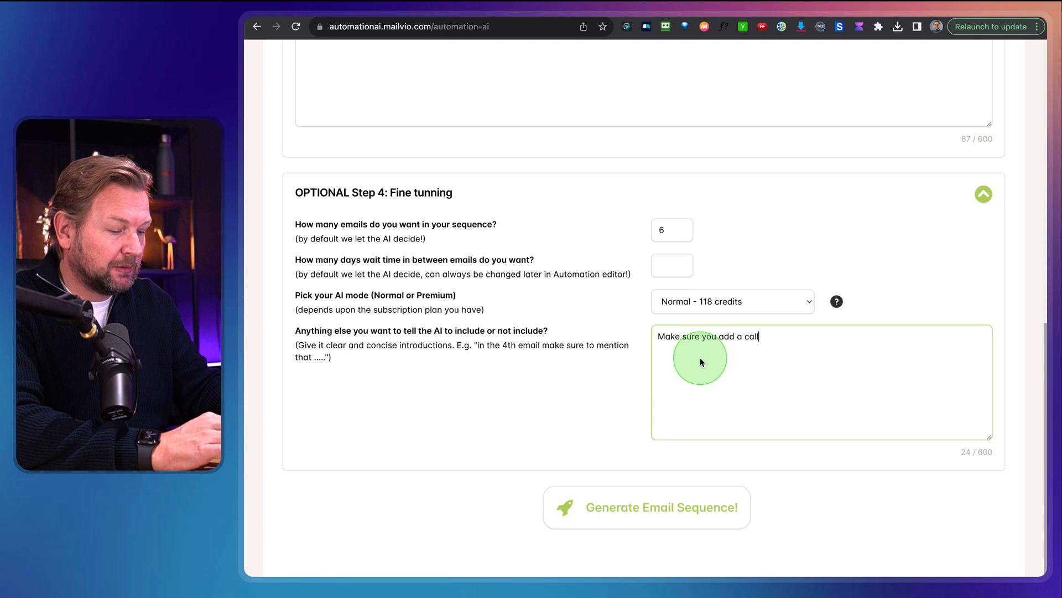
pyautogui.write('to action')
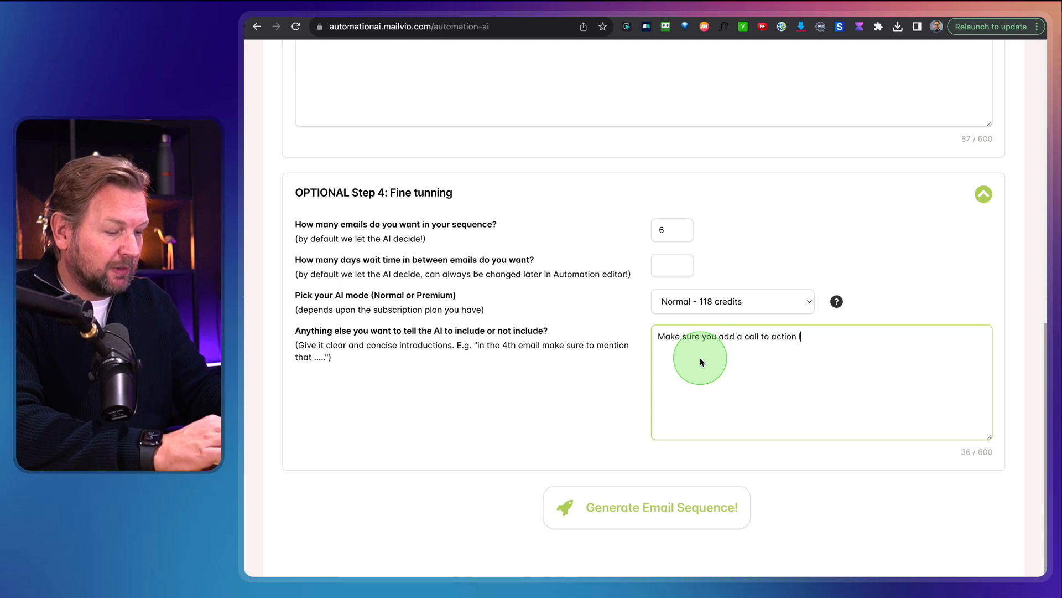
pyautogui.write('link to my w')
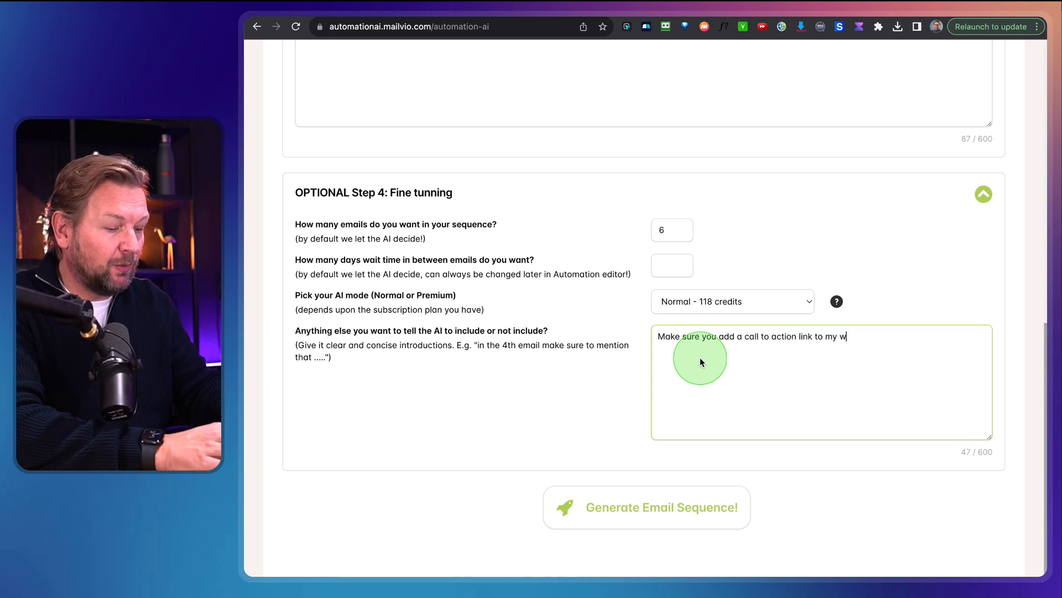
pyautogui.write('ebinar')
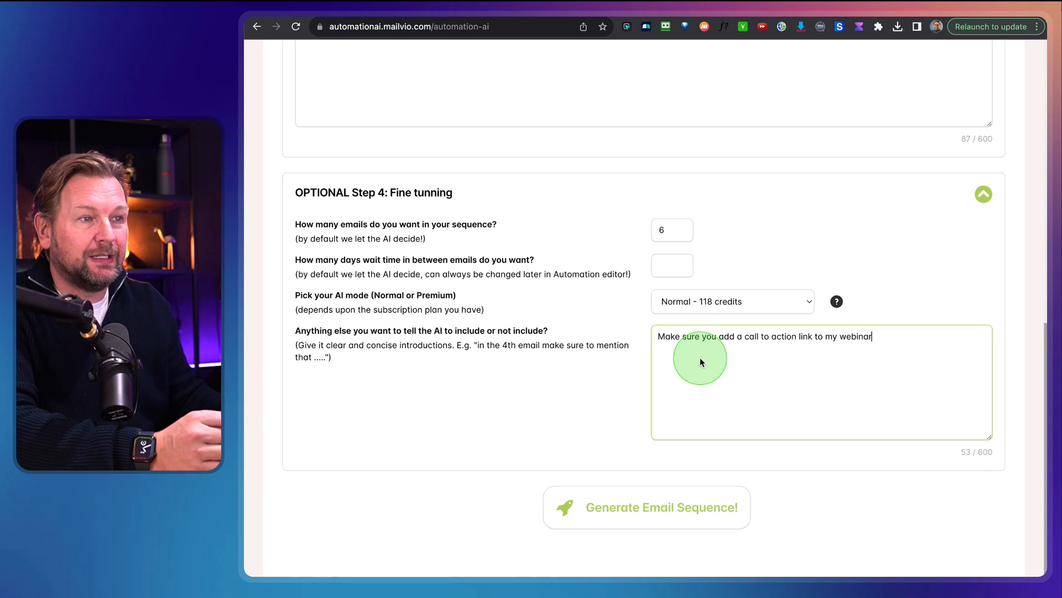
pyautogui.moveTo(685, 538)
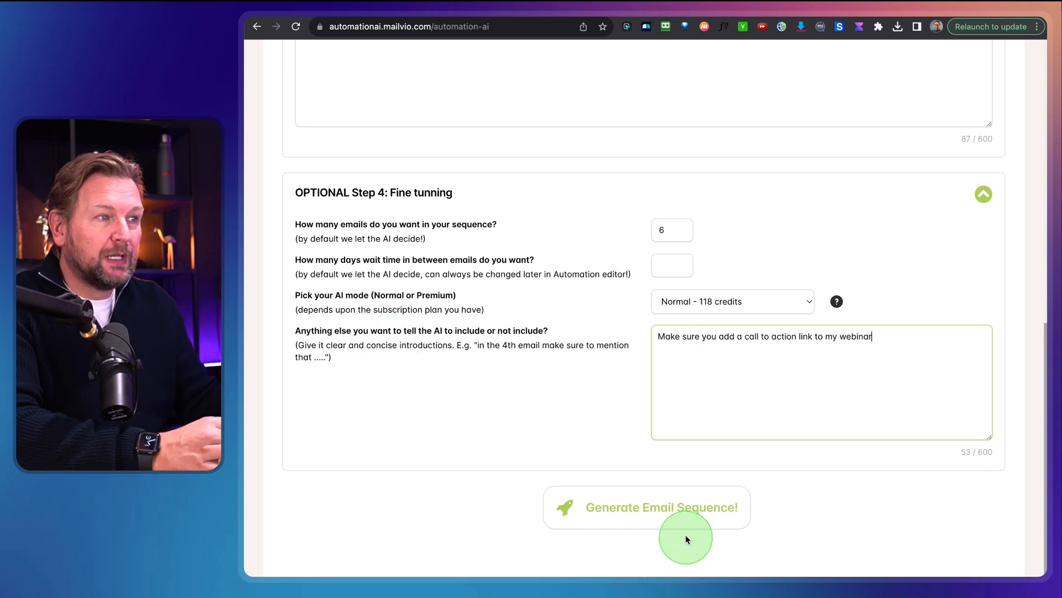
# Generate the six-email sequence and view its first email, 'Discover the Secret to Affiliate Marketing Success'
pyautogui.click(646, 507)
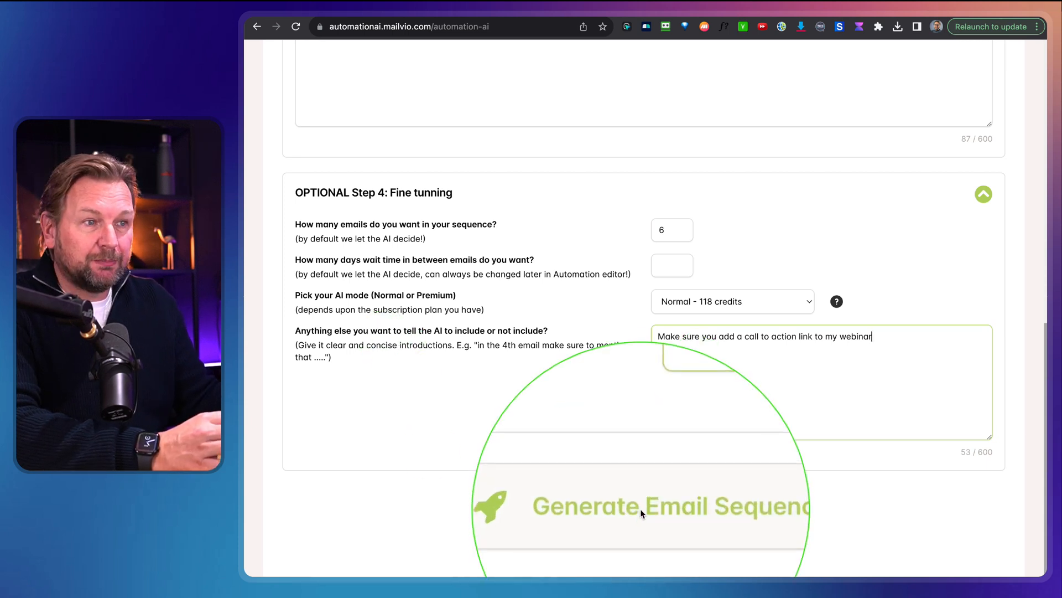
pyautogui.click(640, 506)
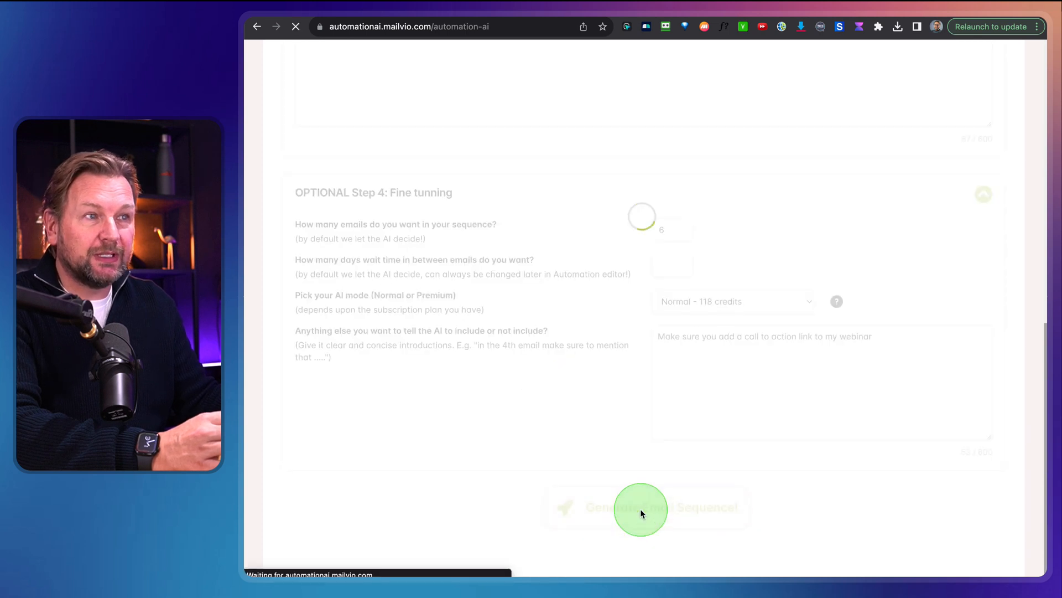
pyautogui.click(641, 507)
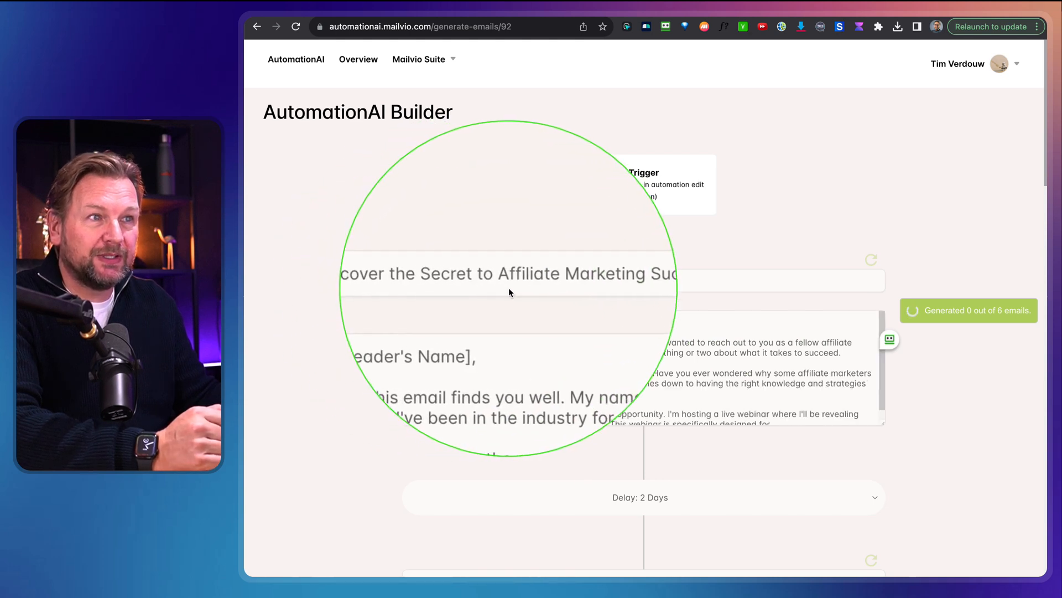
pyautogui.moveTo(488, 381)
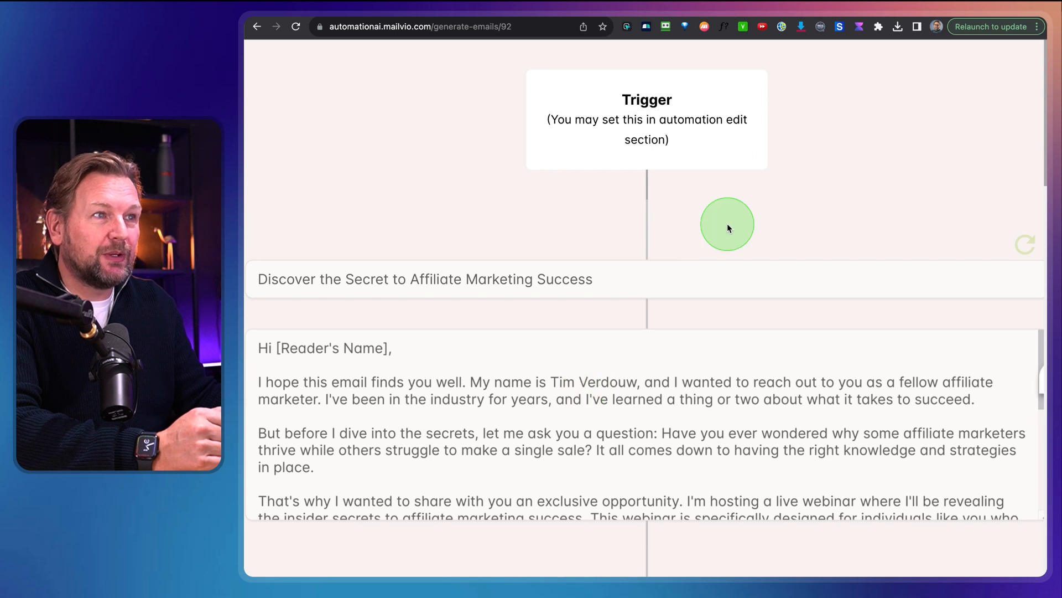
pyautogui.scroll(-3)
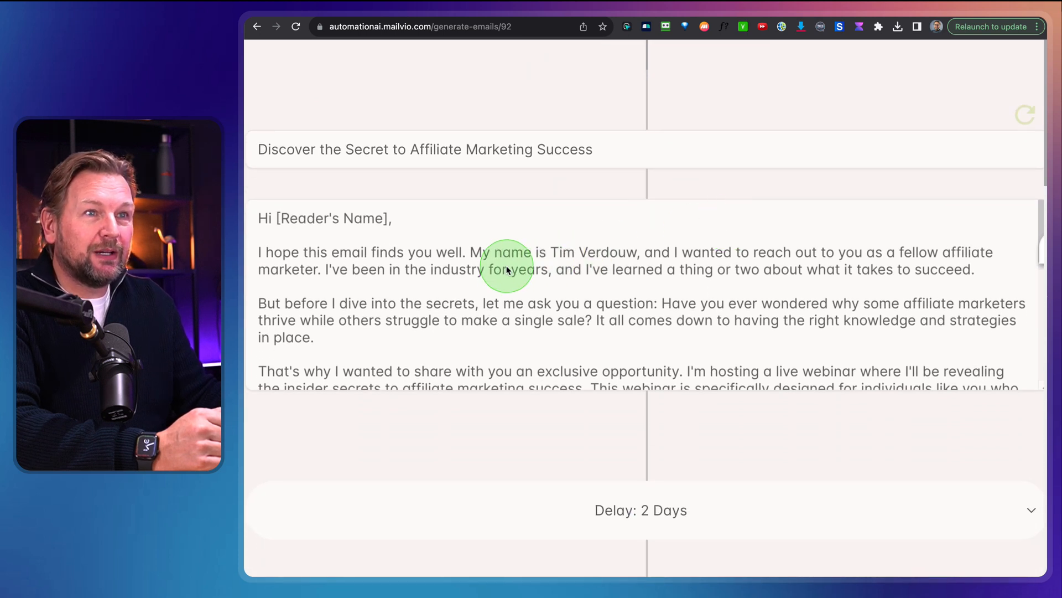
pyautogui.moveTo(447, 265)
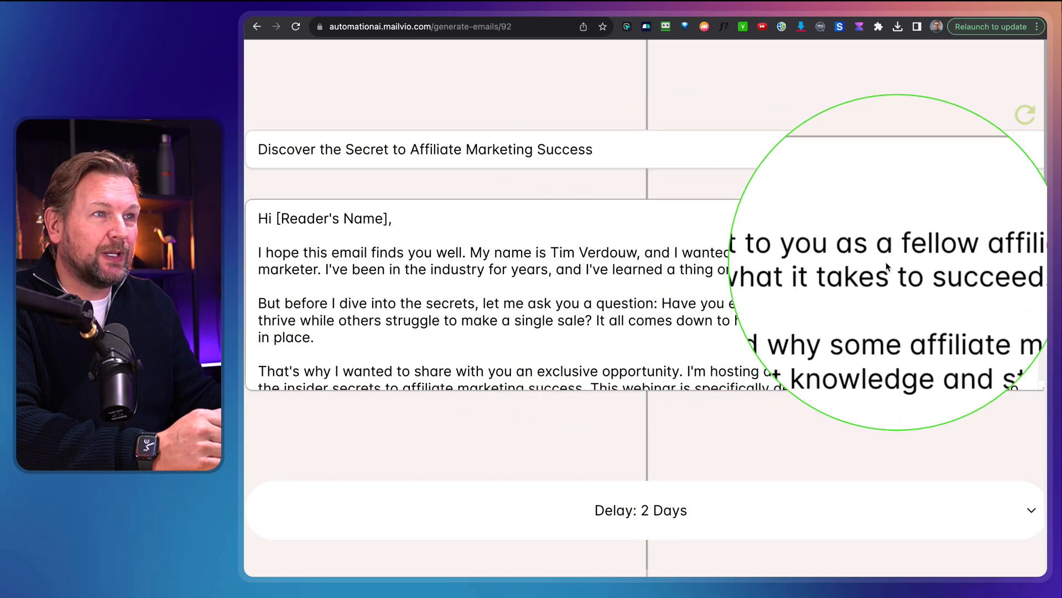
pyautogui.moveTo(455, 284)
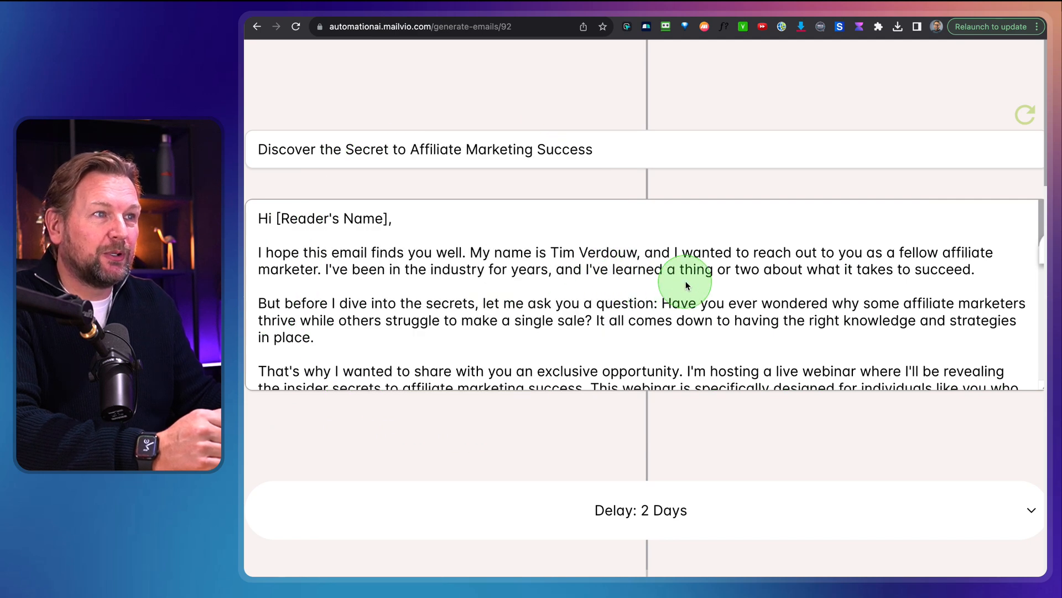
pyautogui.scroll(-3)
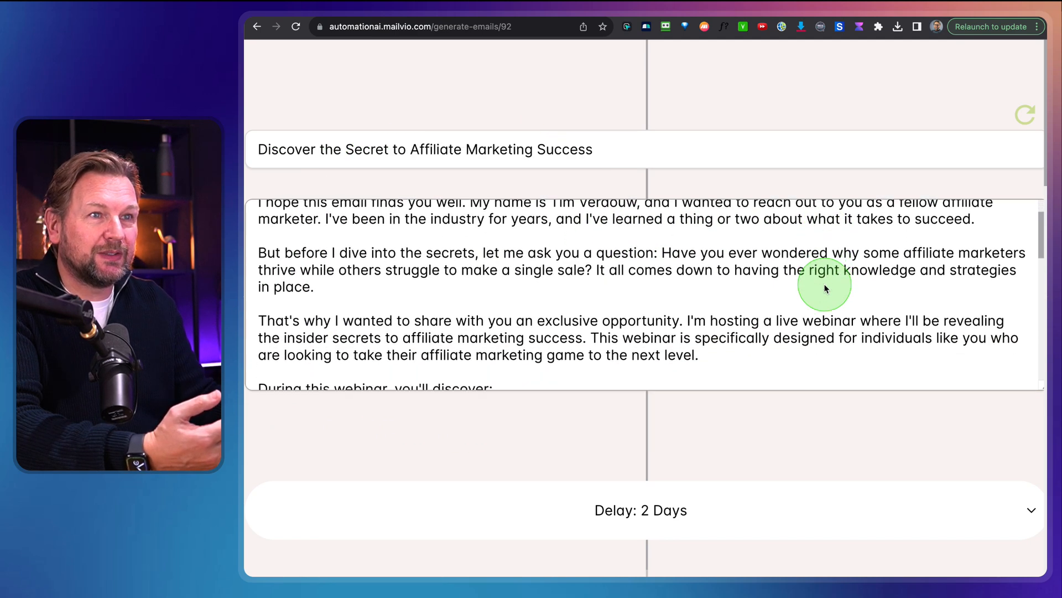
pyautogui.scroll(-3)
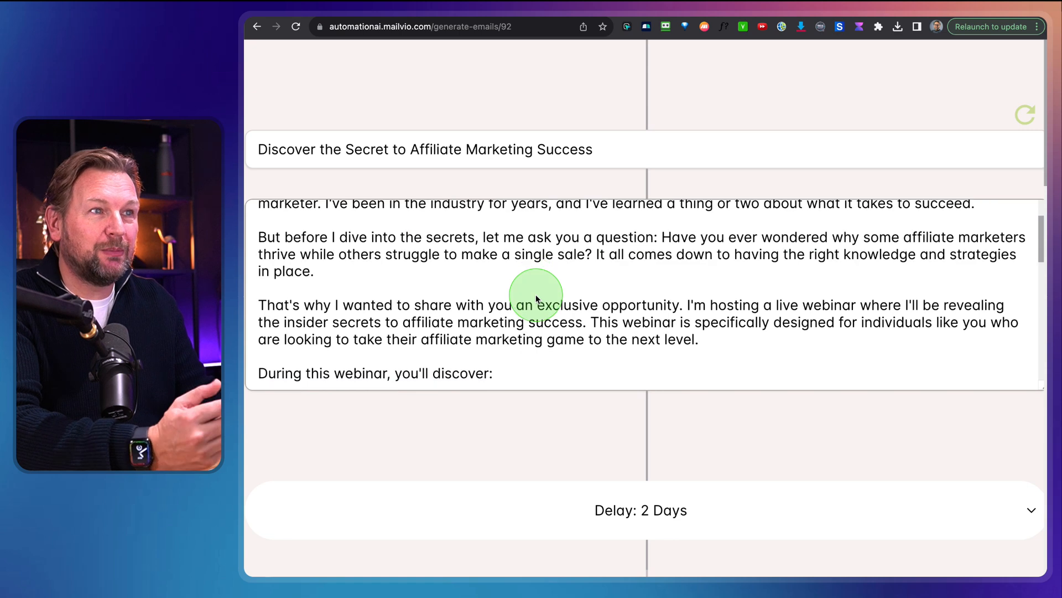
pyautogui.moveTo(840, 288)
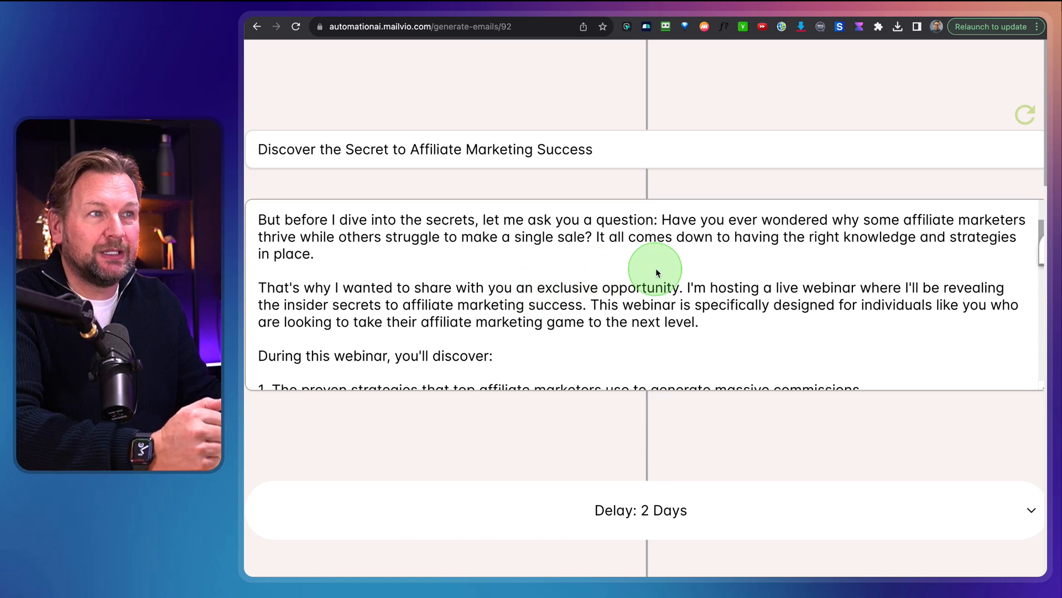
pyautogui.moveTo(792, 273)
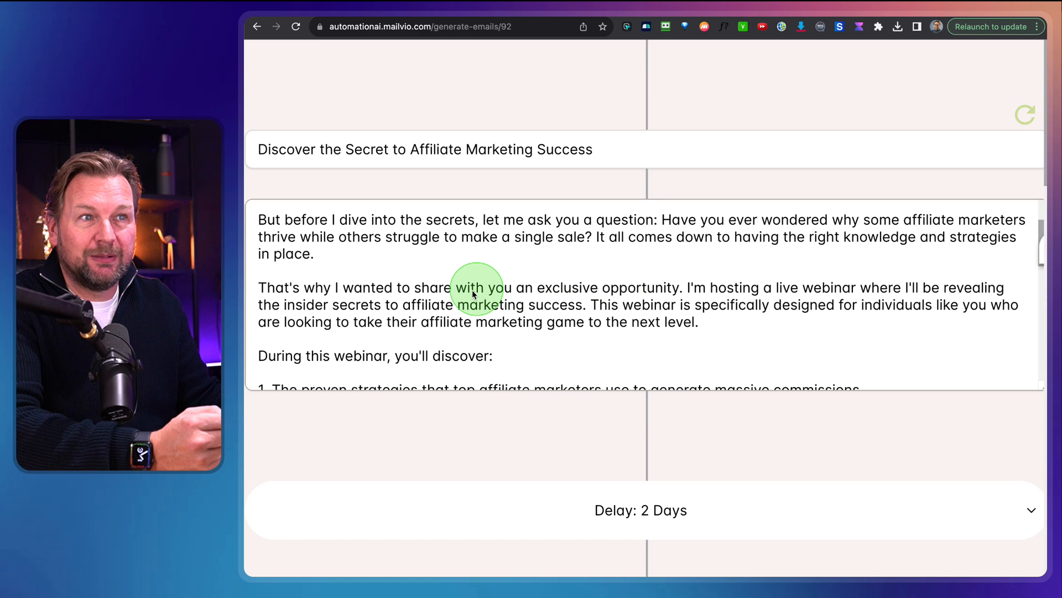
# Read through the first email's body down to its webinar call-to-action placeholder
pyautogui.scroll(-3)
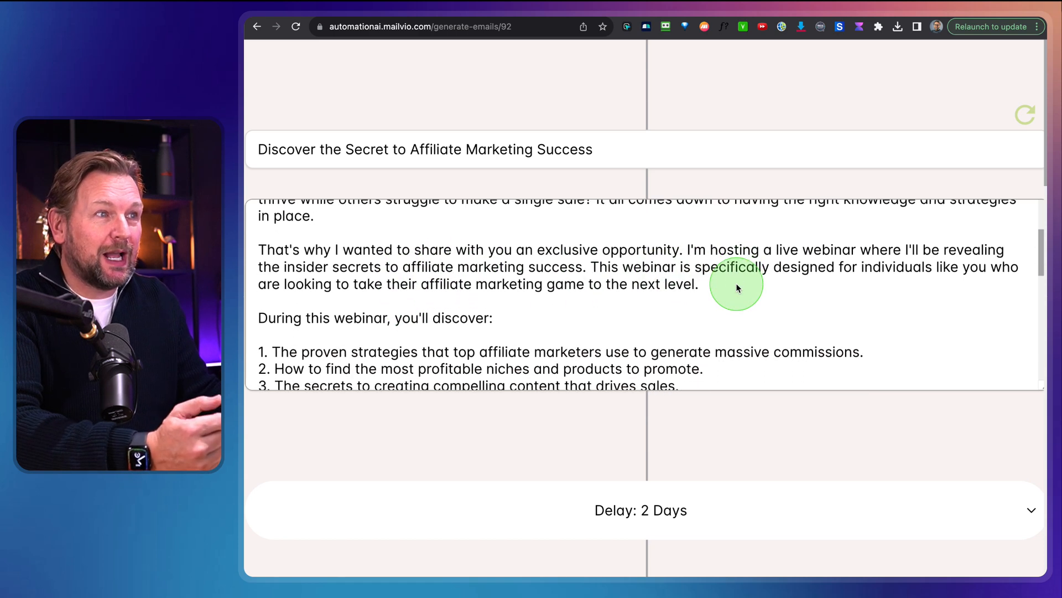
pyautogui.scroll(-3)
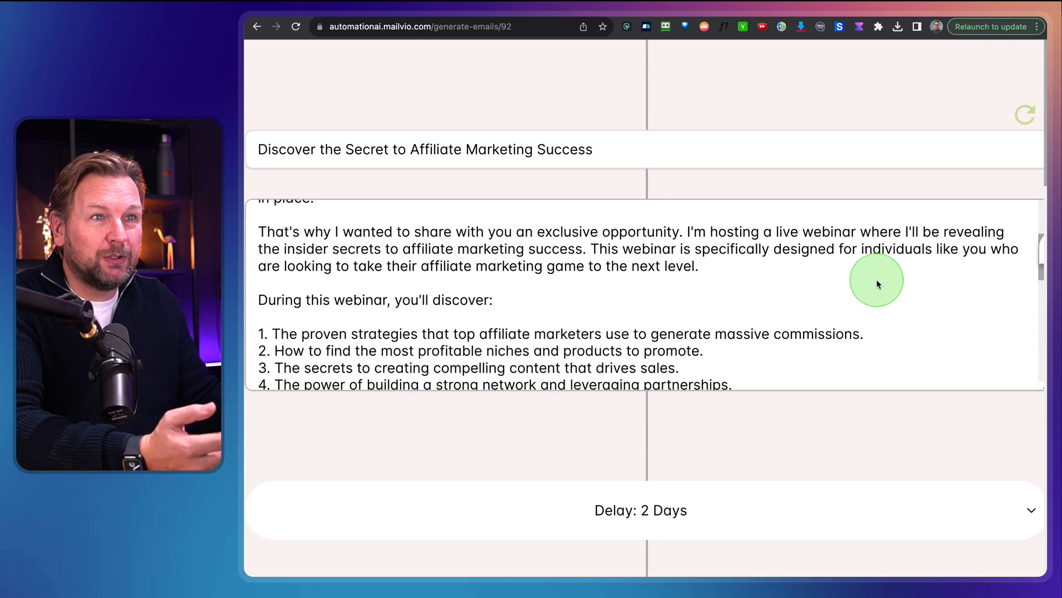
pyautogui.moveTo(532, 278)
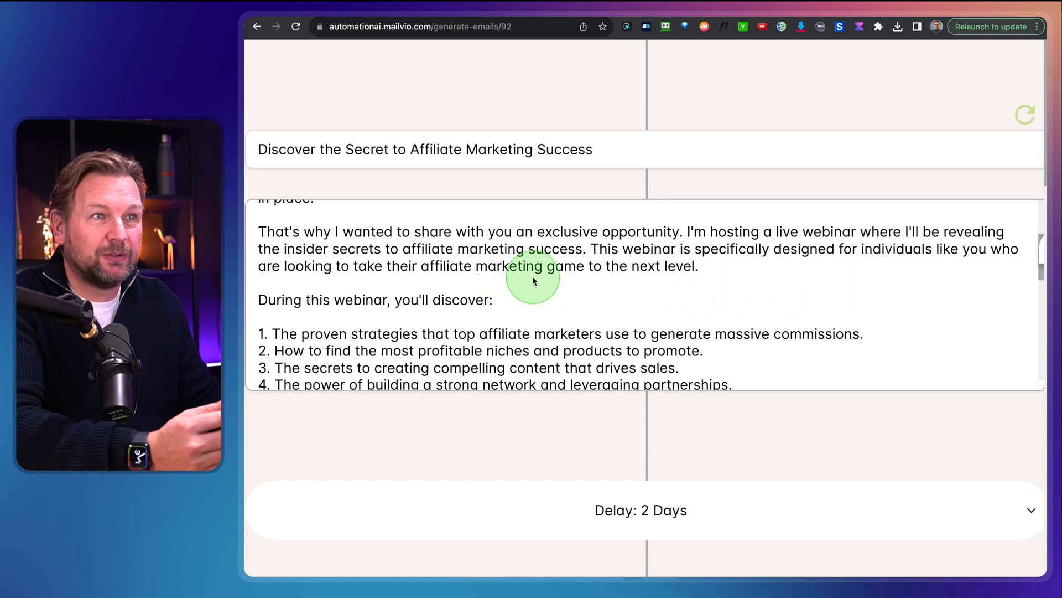
pyautogui.scroll(-3)
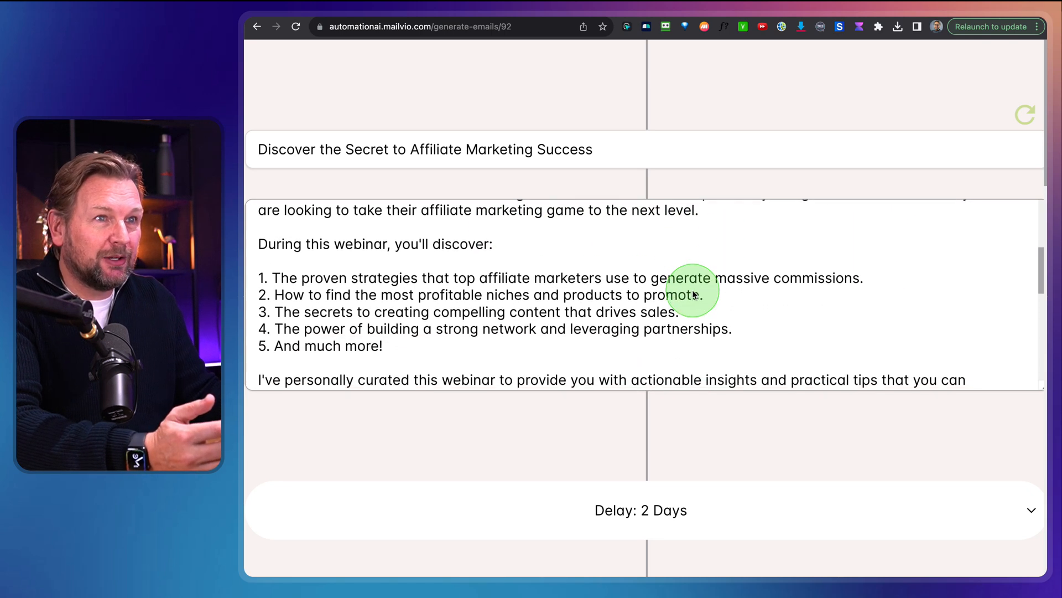
pyautogui.scroll(-3)
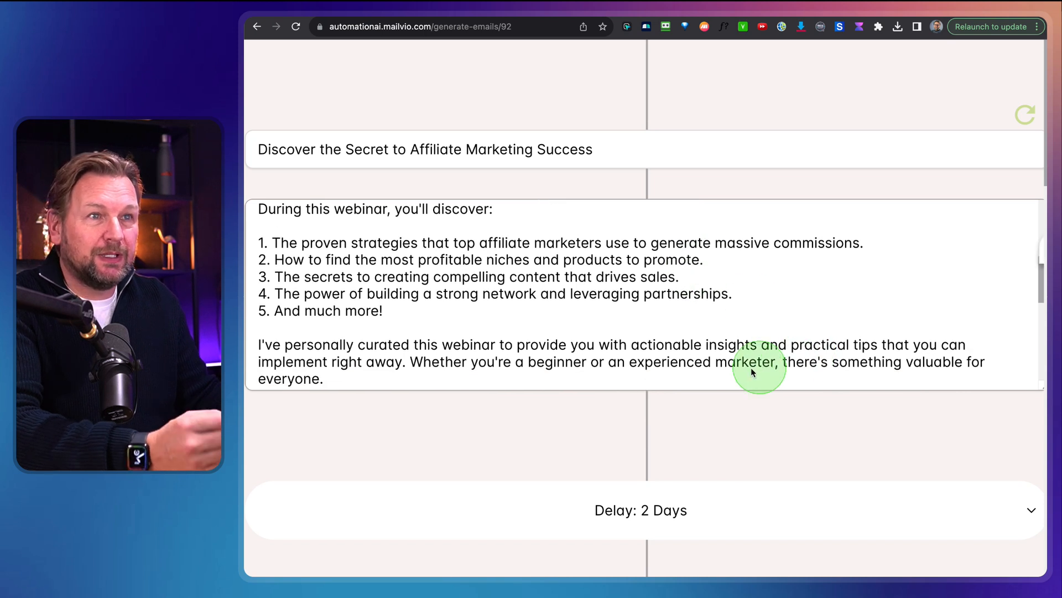
pyautogui.moveTo(444, 355)
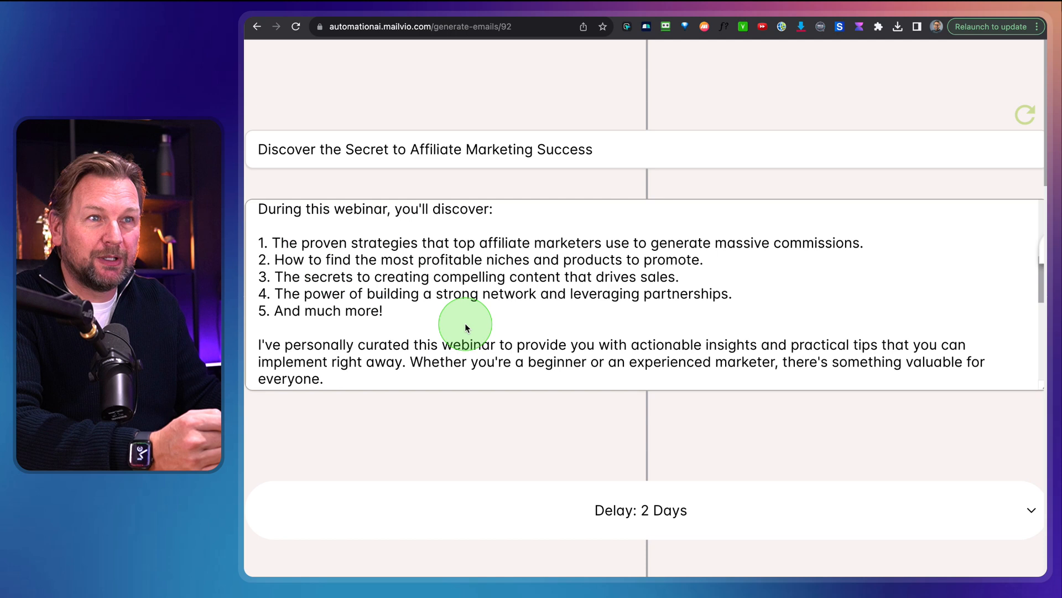
pyautogui.scroll(-3)
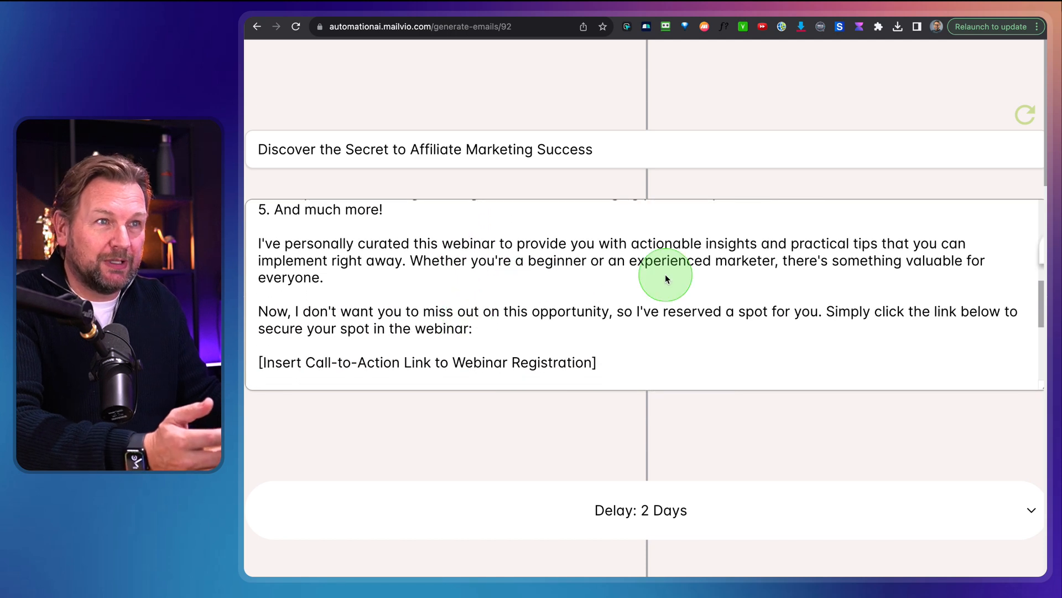
pyautogui.moveTo(795, 292)
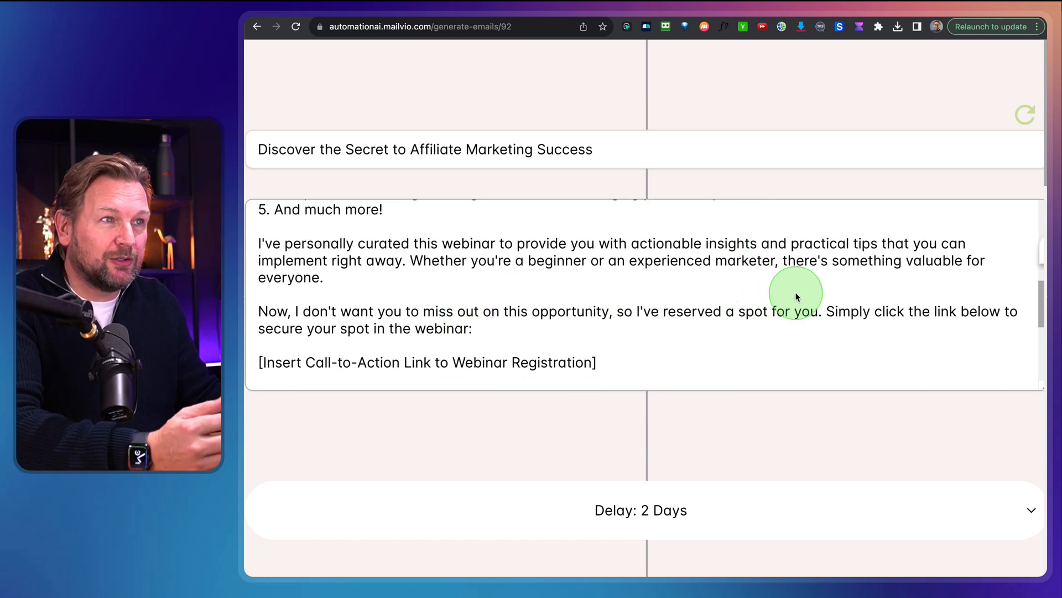
pyautogui.scroll(-3)
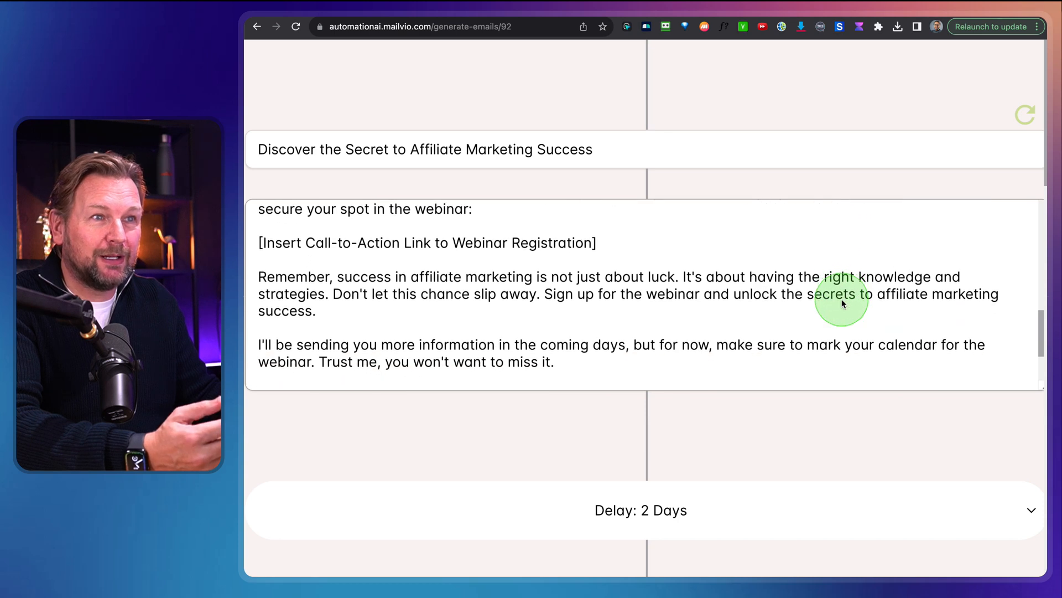
pyautogui.scroll(-3)
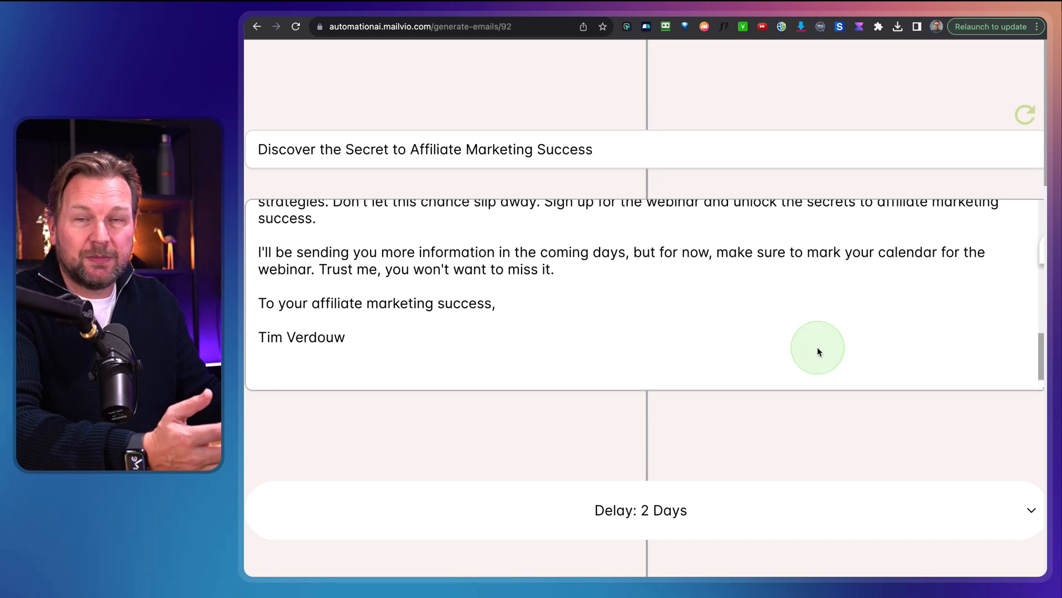
# Read the 'Power of Building Relationships in Affiliate Marketing' email through to its sign-off
pyautogui.scroll(-3)
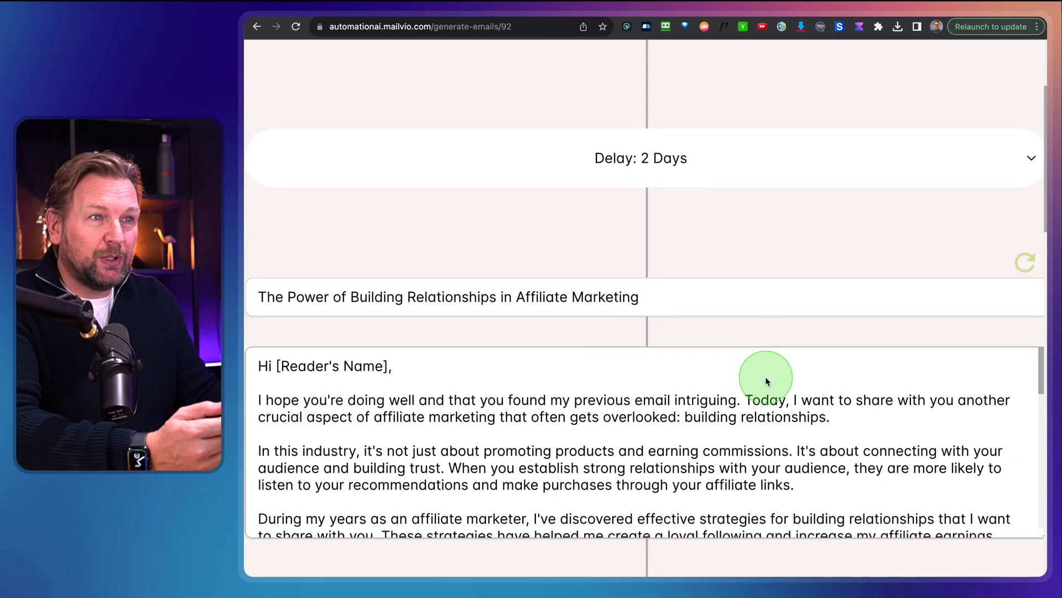
pyautogui.scroll(3)
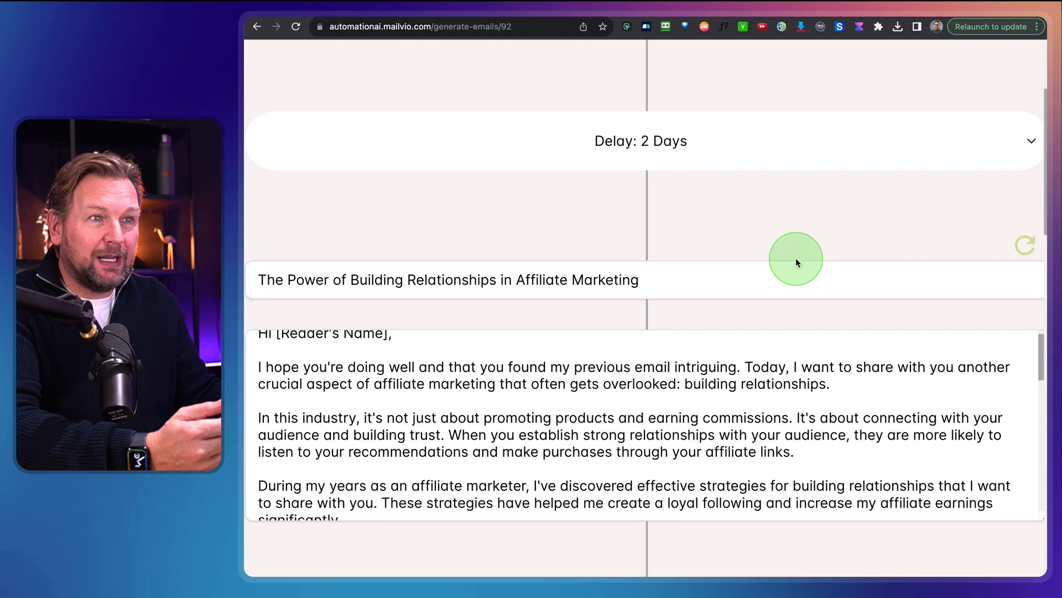
pyautogui.scroll(-3)
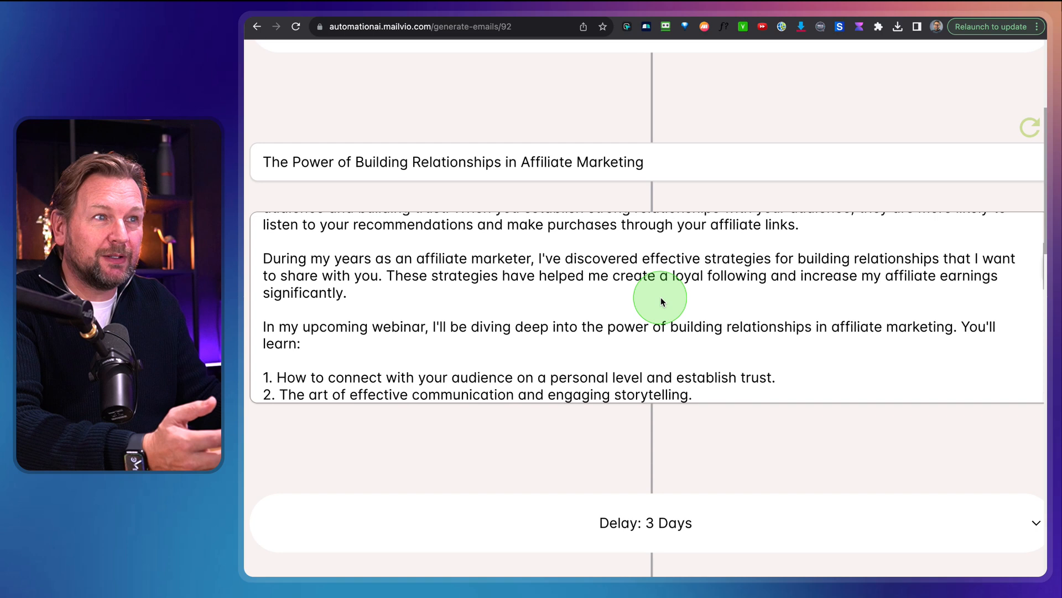
pyautogui.scroll(-3)
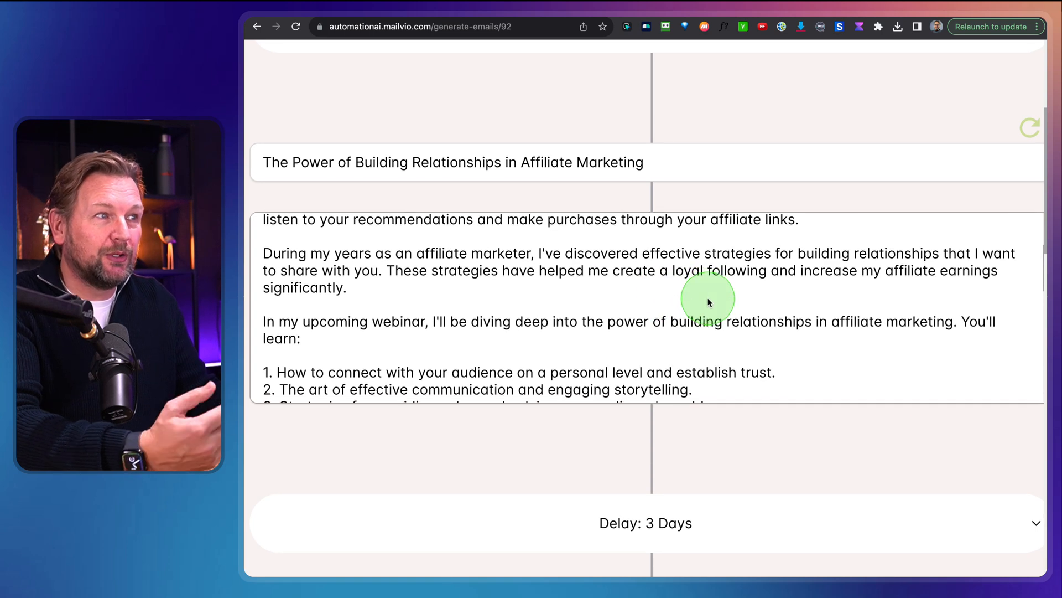
pyautogui.scroll(-3)
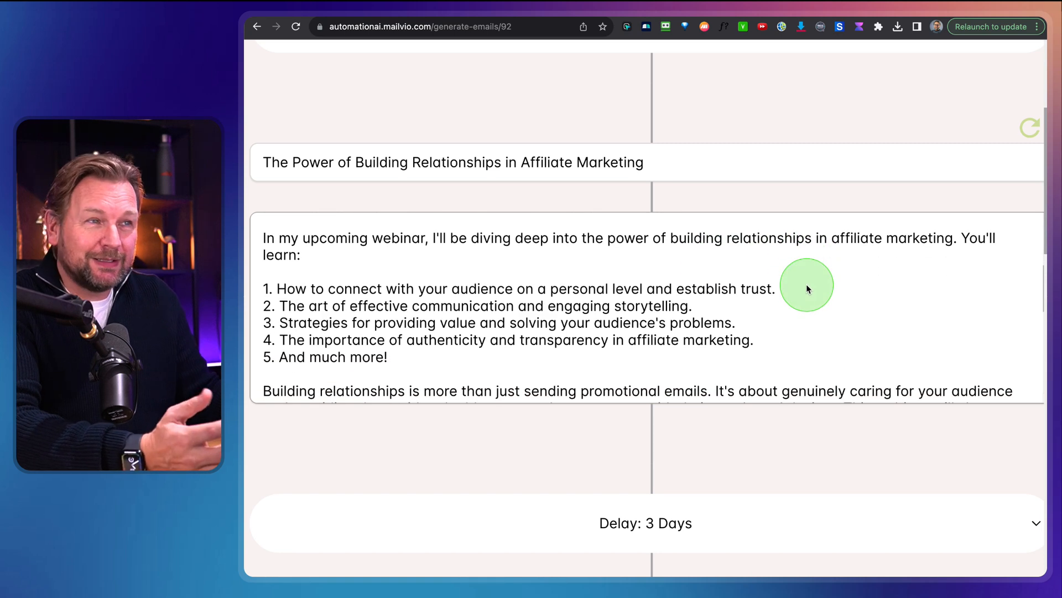
pyautogui.scroll(-3)
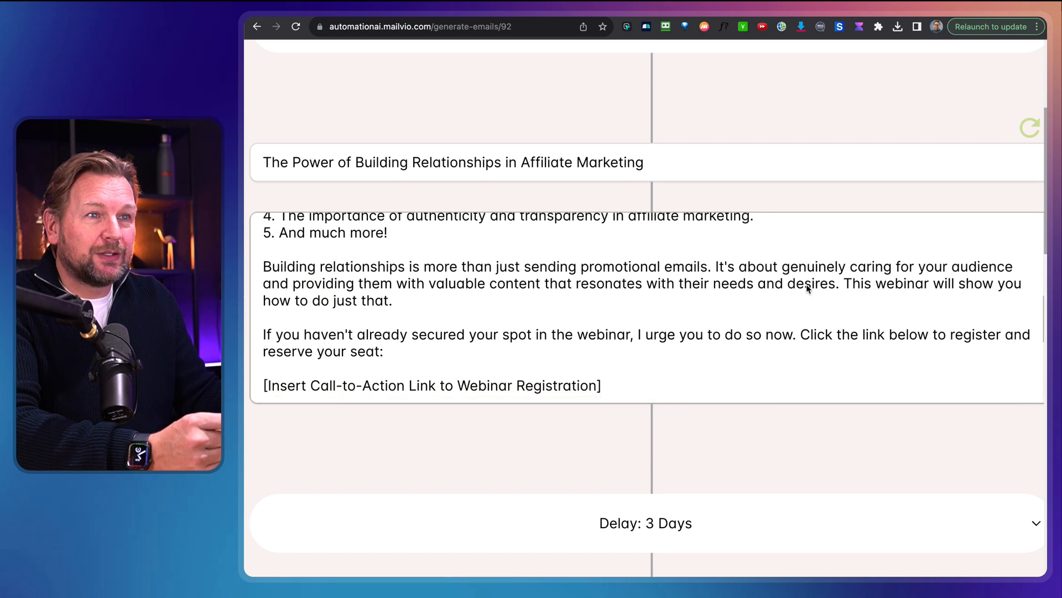
pyautogui.scroll(-3)
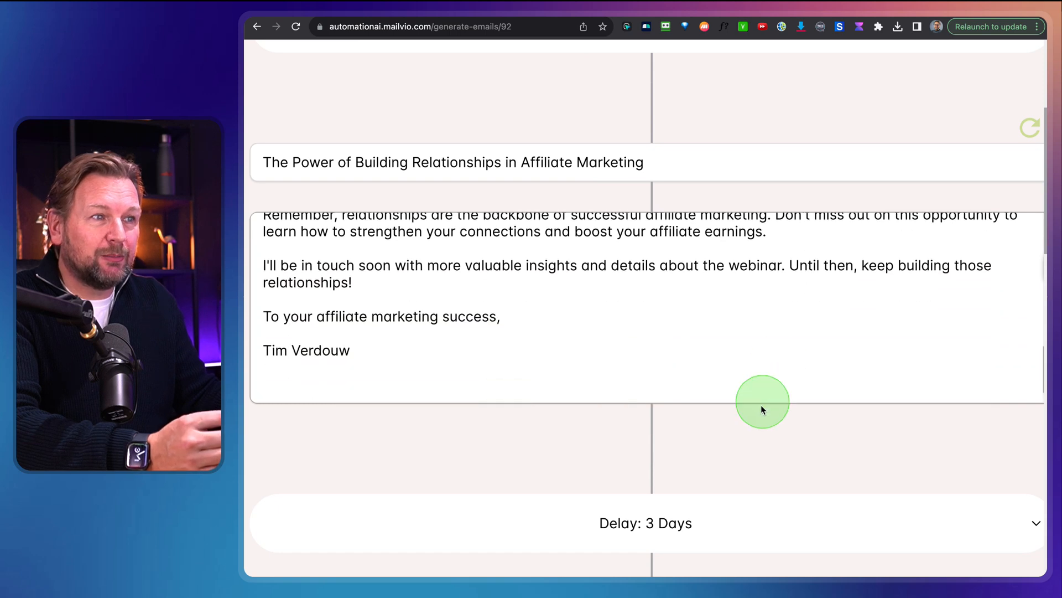
# Move to the 'Mastering the Art of Targeted Traffic' email and read its webinar topics list
pyautogui.scroll(-3)
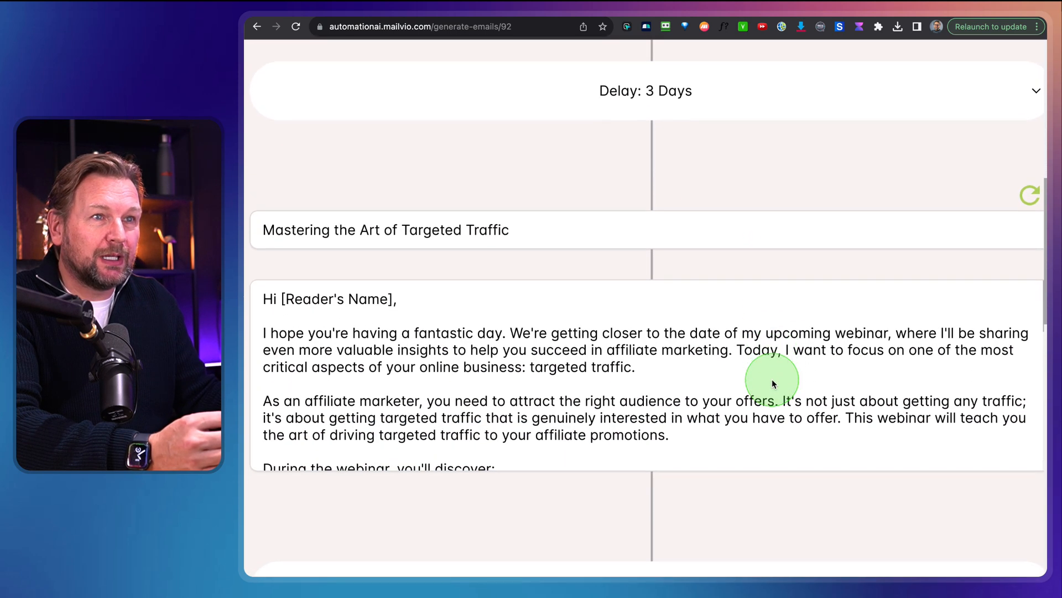
pyautogui.scroll(-3)
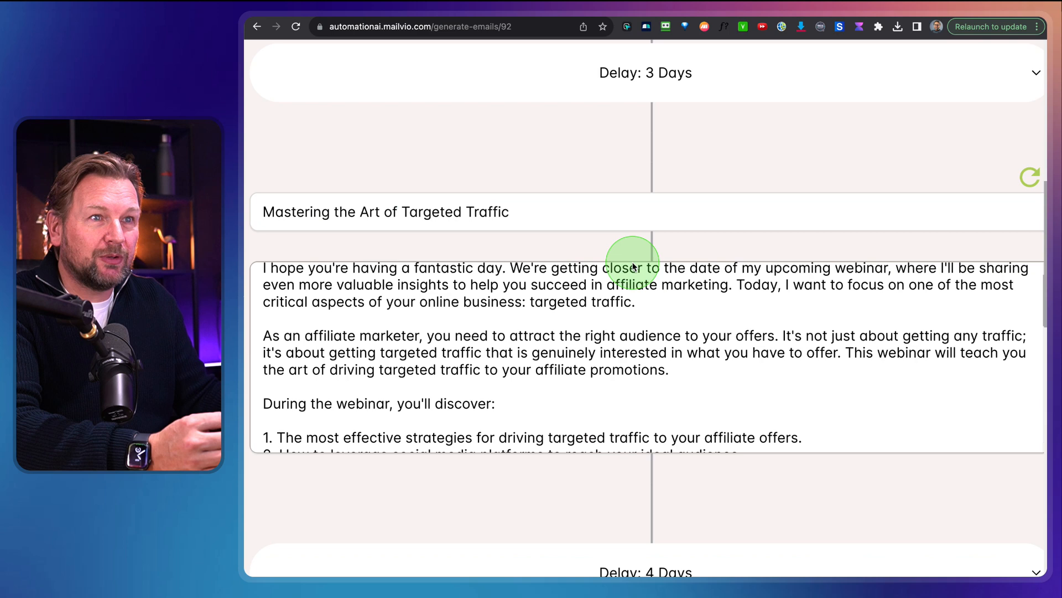
pyautogui.scroll(-3)
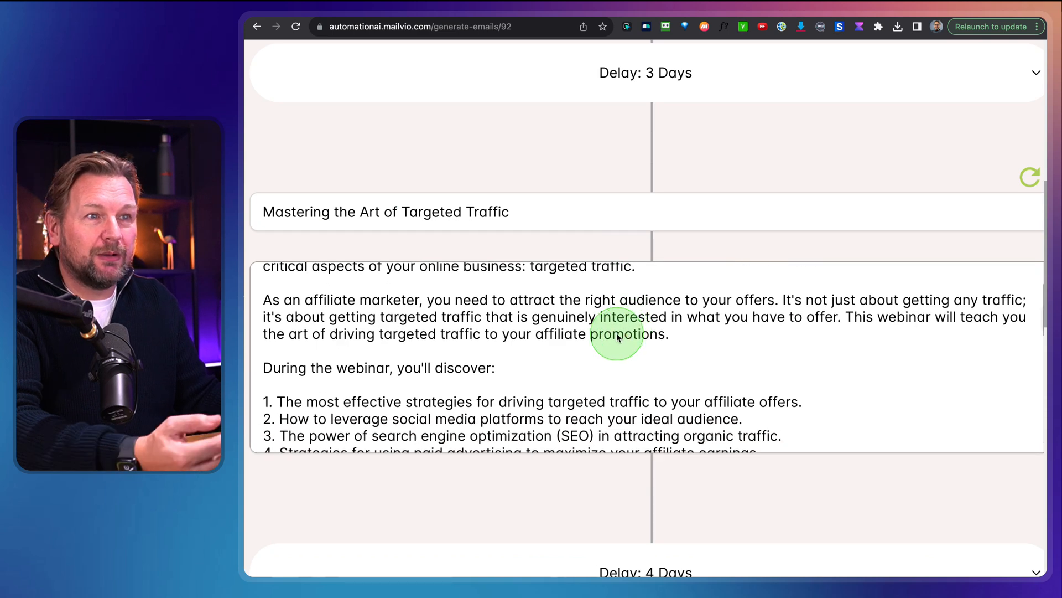
pyautogui.moveTo(570, 315)
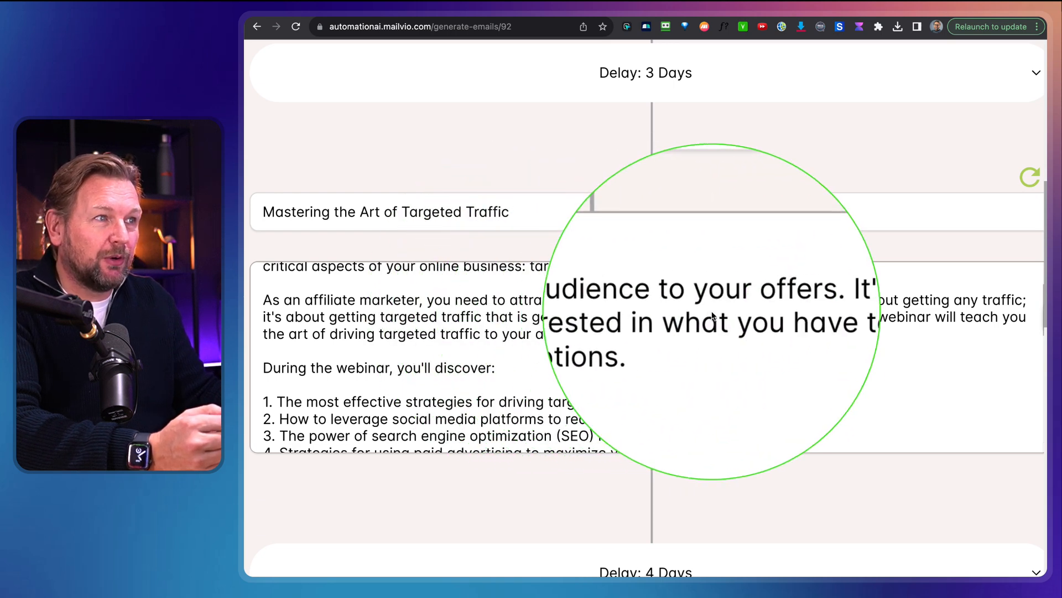
pyautogui.moveTo(897, 308)
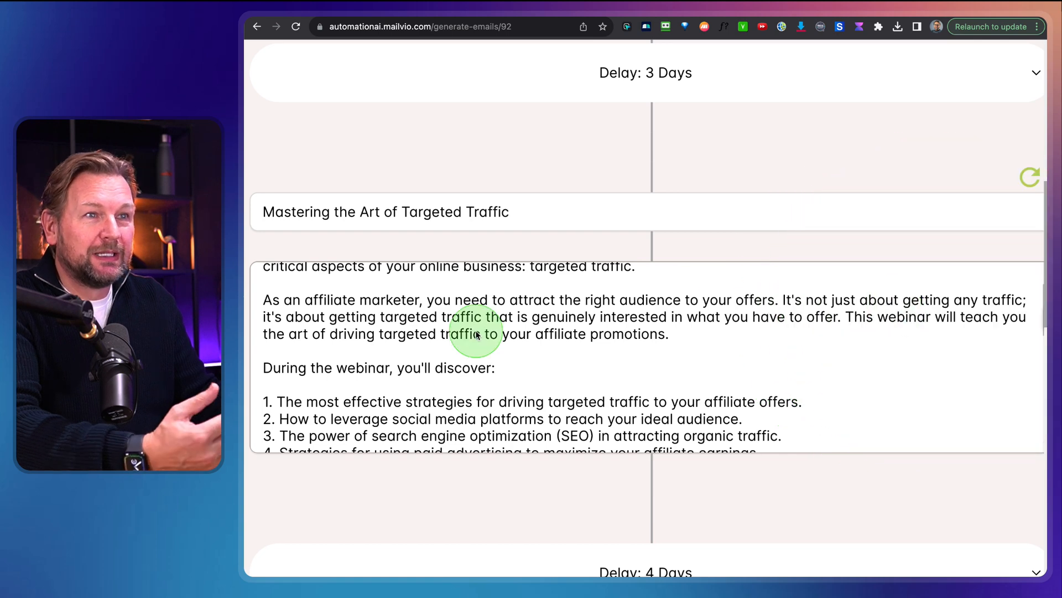
# Look over the landing-pages and email-marketing emails until the 'Final Call' email appears
pyautogui.scroll(-3)
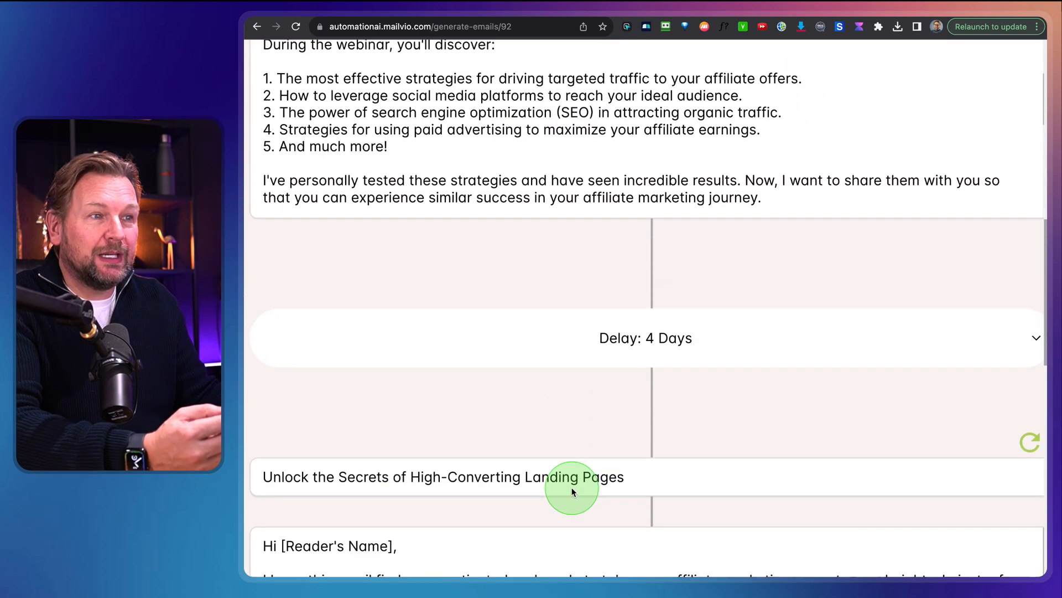
pyautogui.scroll(-3)
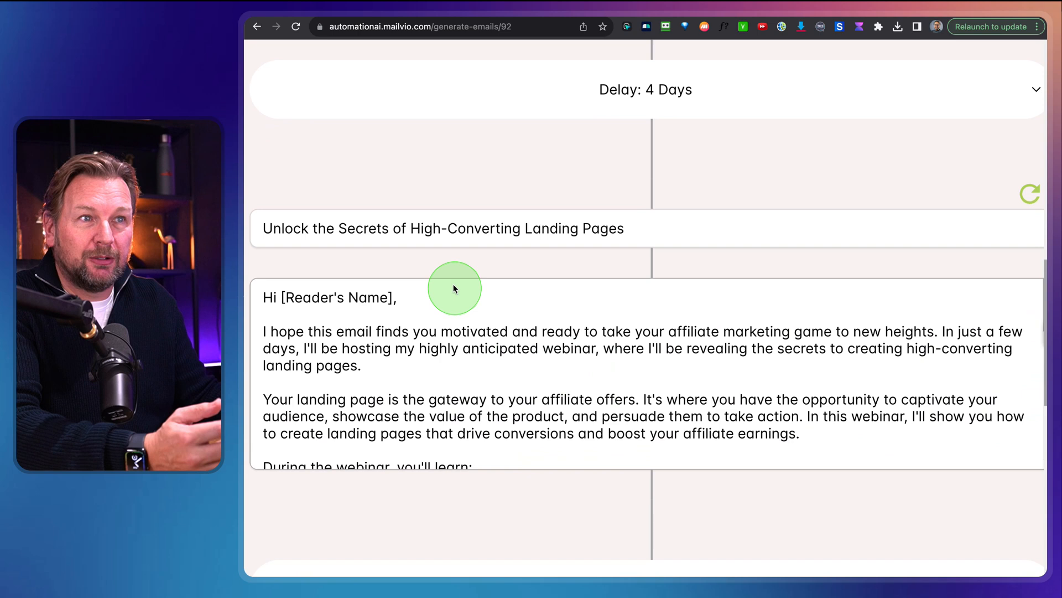
pyautogui.scroll(-3)
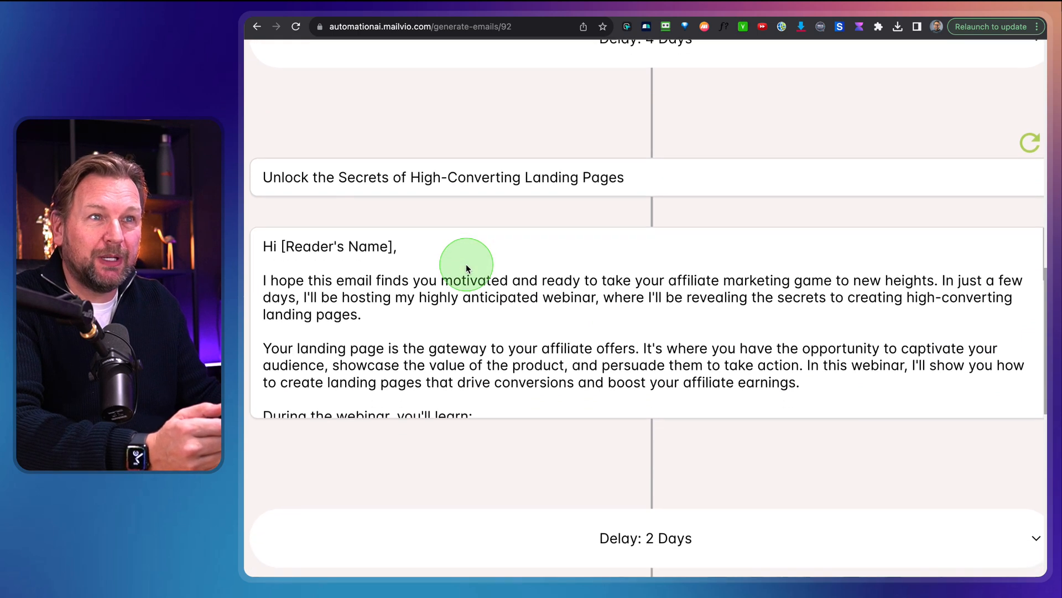
pyautogui.scroll(3)
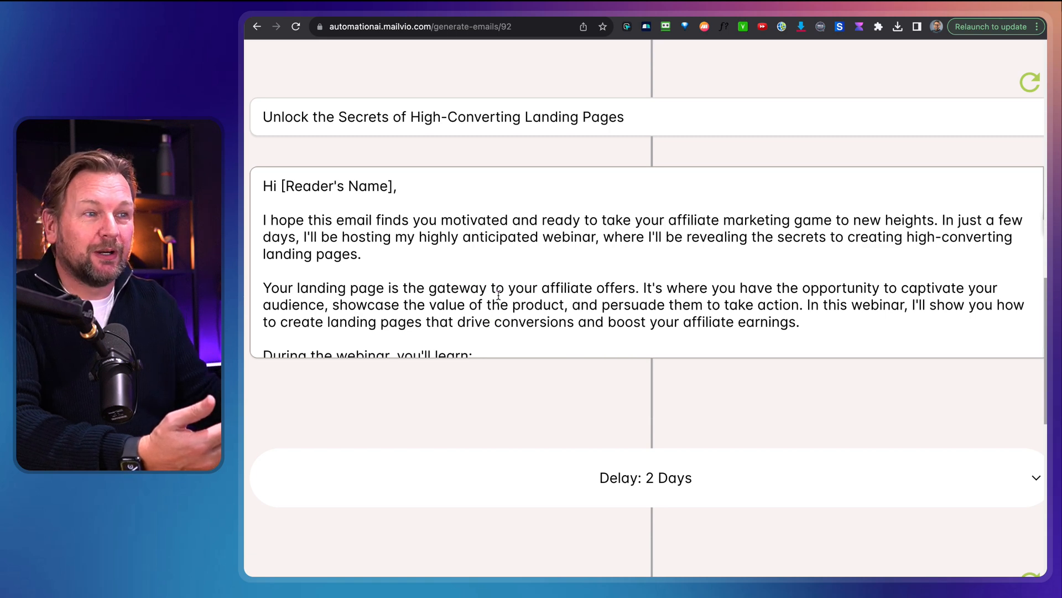
pyautogui.scroll(-3)
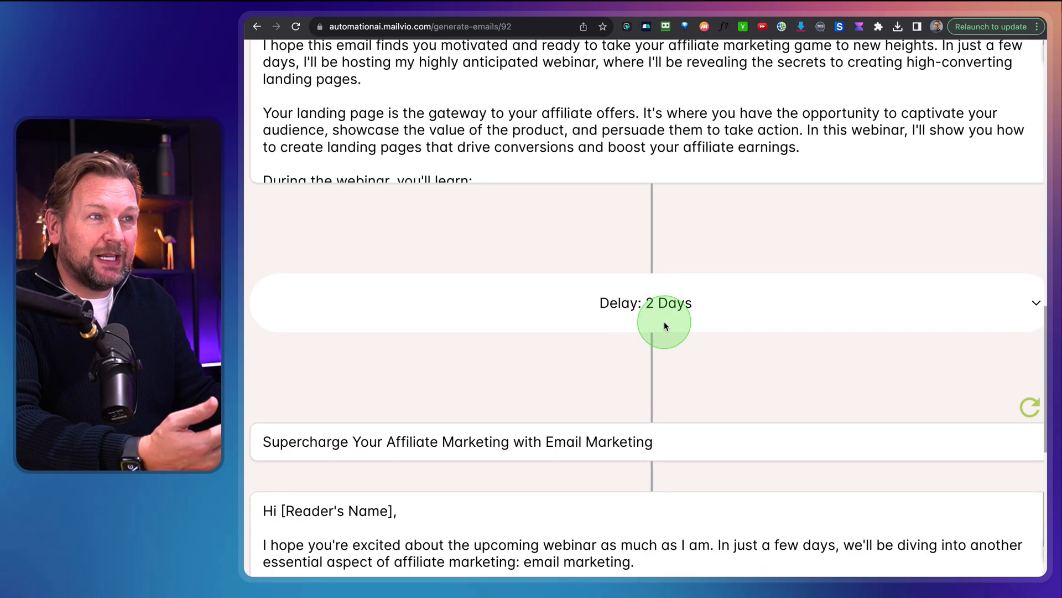
pyautogui.scroll(-3)
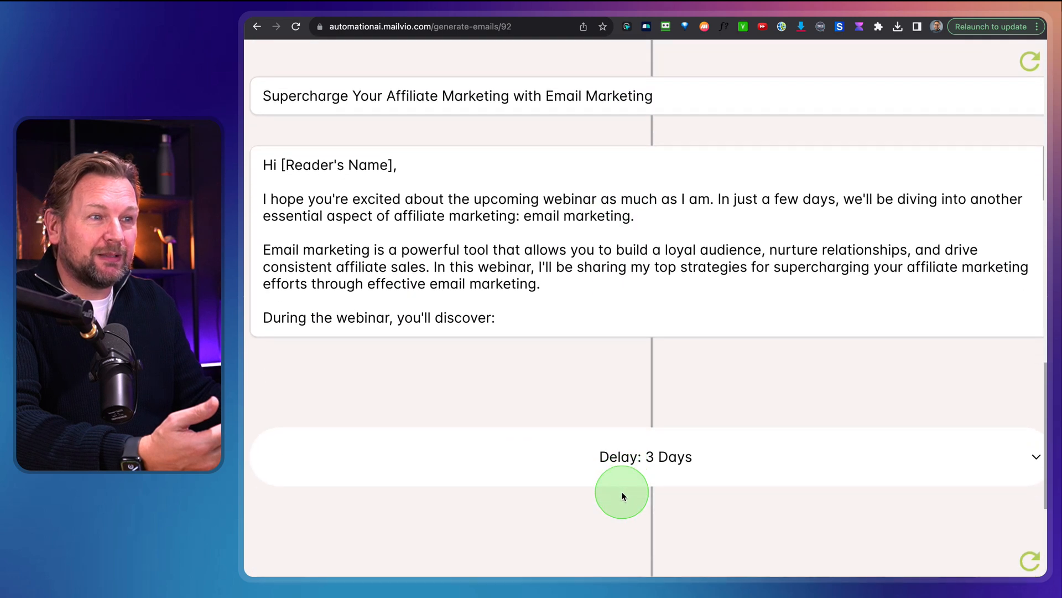
pyautogui.scroll(-3)
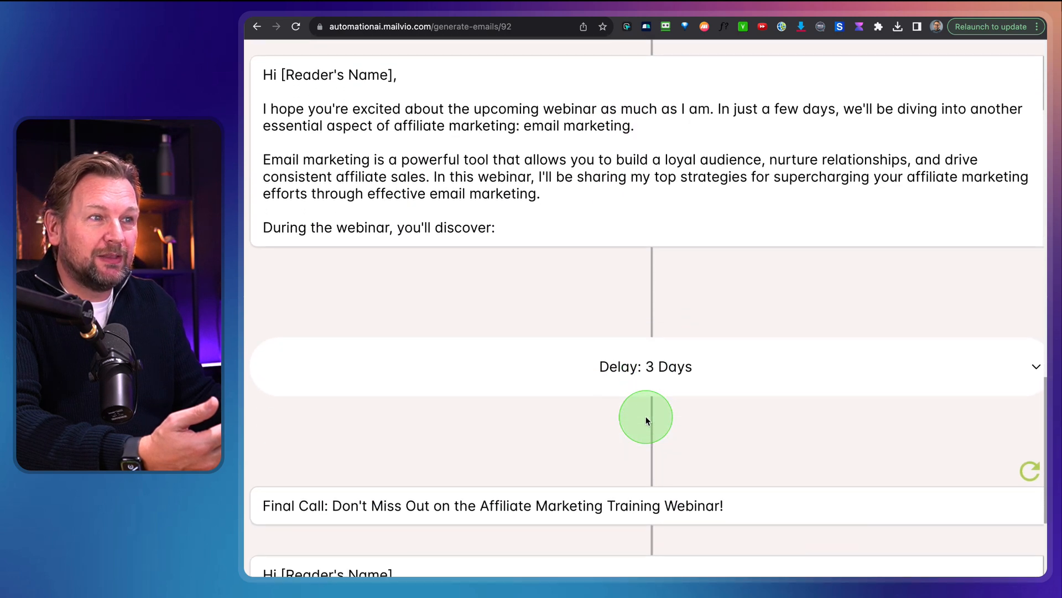
# Save the sequence as a draft and reopen the new Automation row from the overview for editing
pyautogui.scroll(-3)
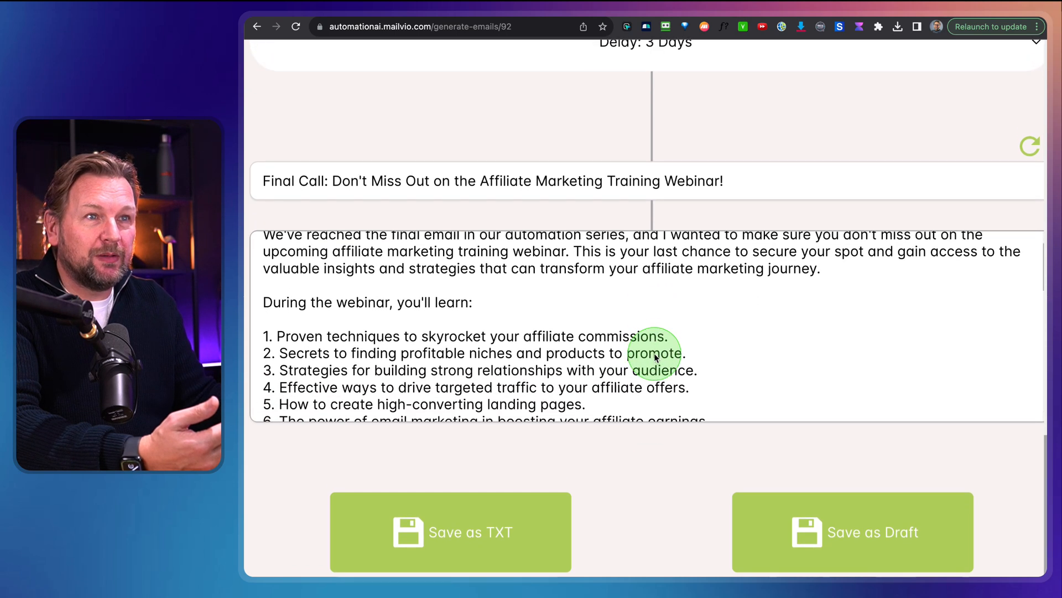
pyautogui.scroll(-3)
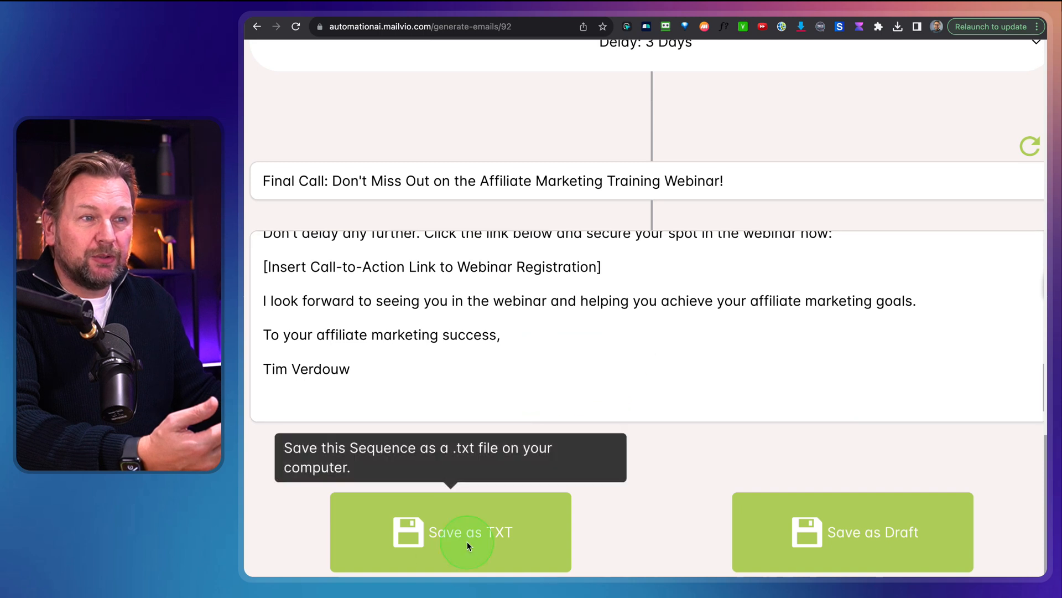
pyautogui.moveTo(655, 527)
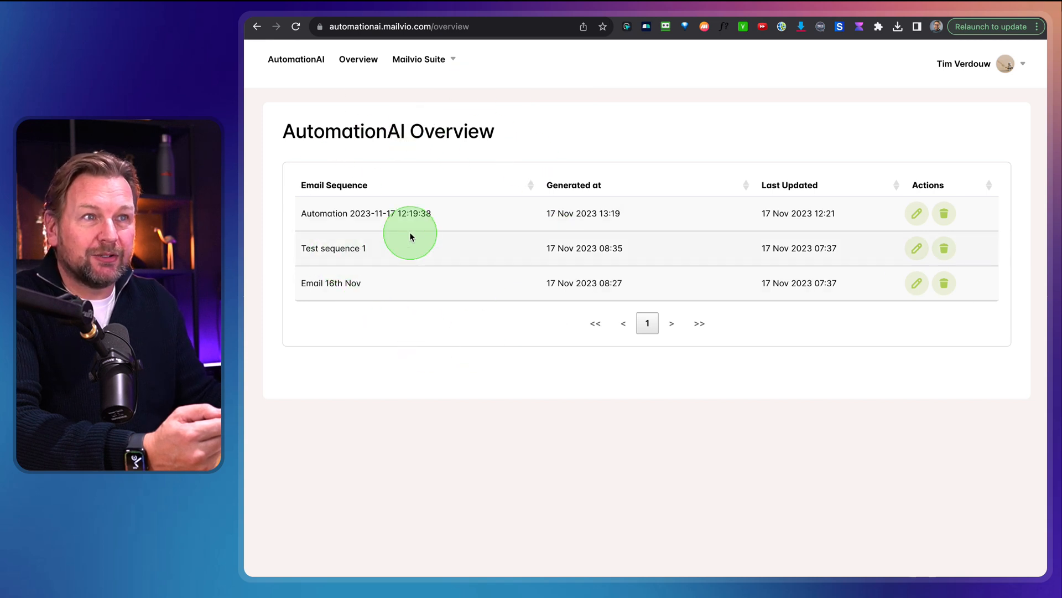
pyautogui.moveTo(916, 212)
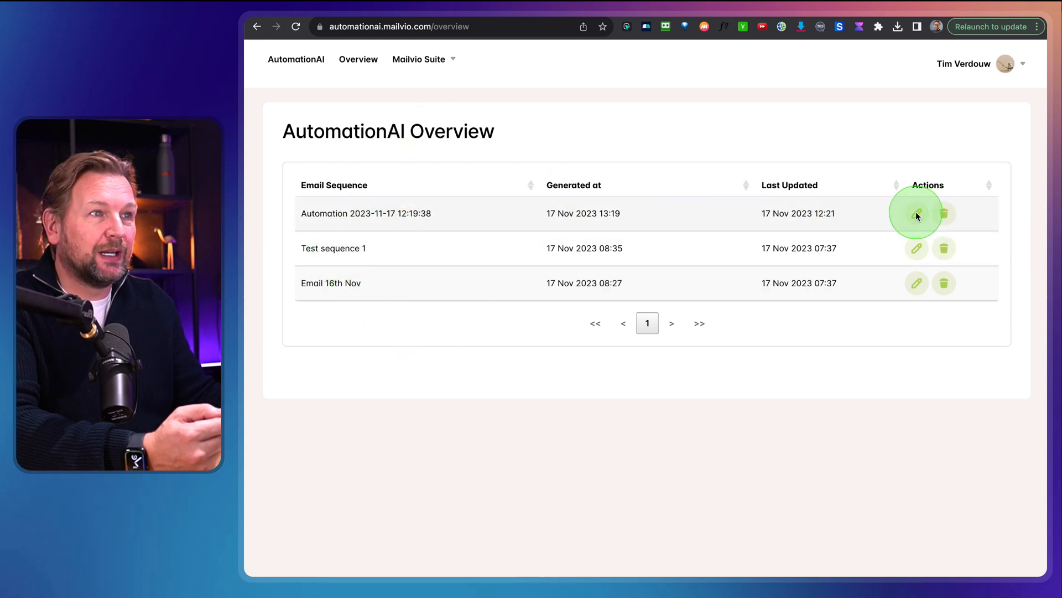
pyautogui.click(917, 212)
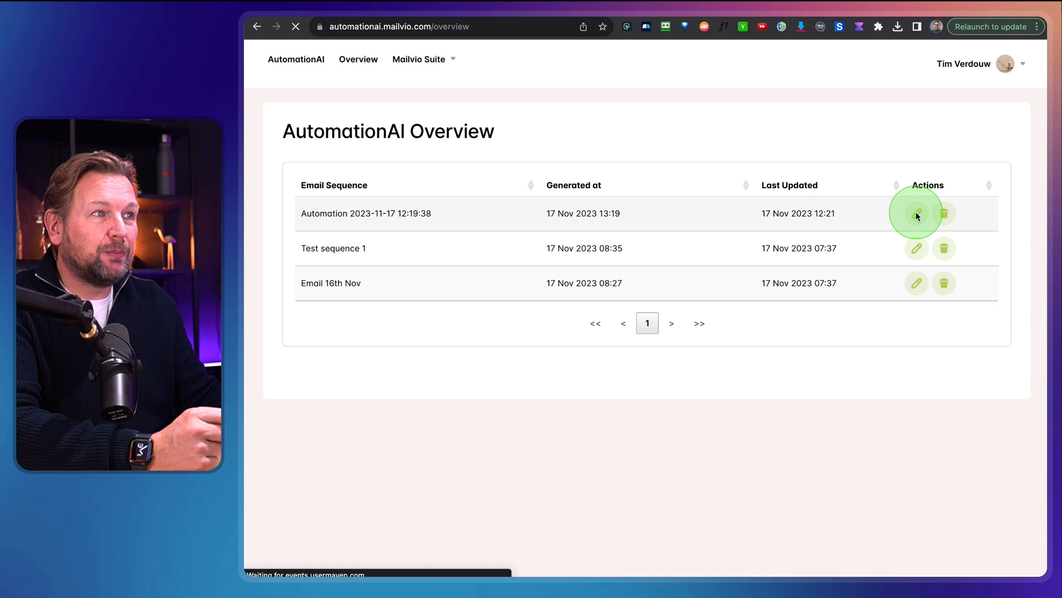
# Review the reopened sequence by scrolling through all six emails and delays, returning to the trigger
pyautogui.click(916, 213)
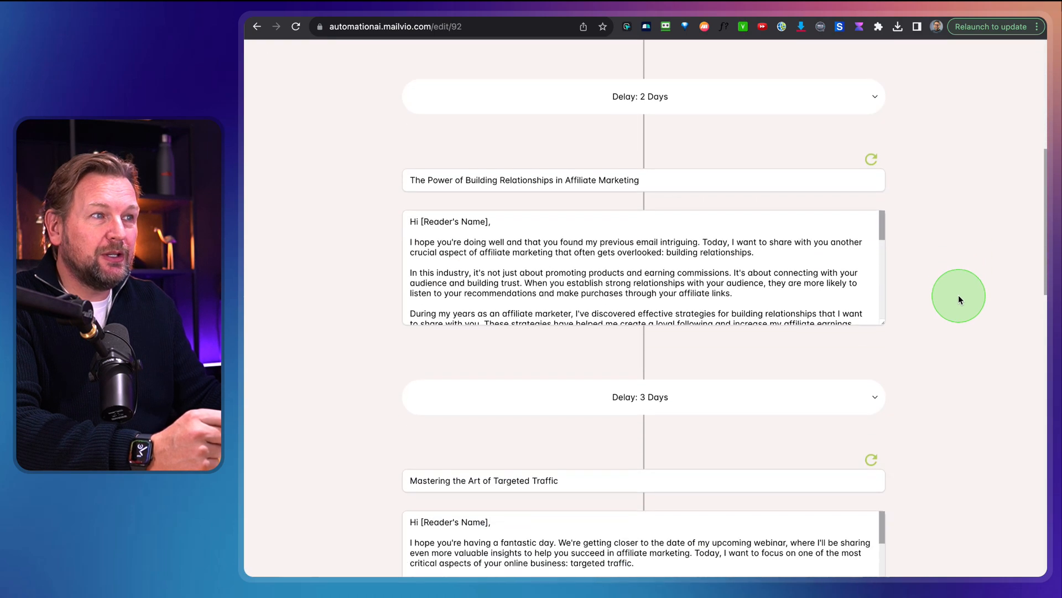
pyautogui.scroll(-3)
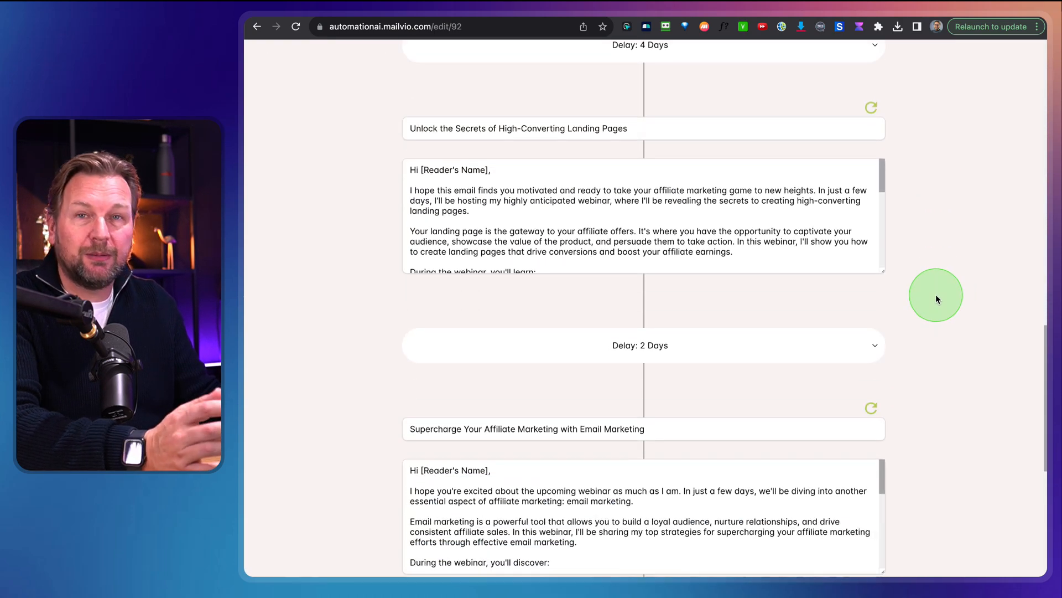
pyautogui.scroll(-3)
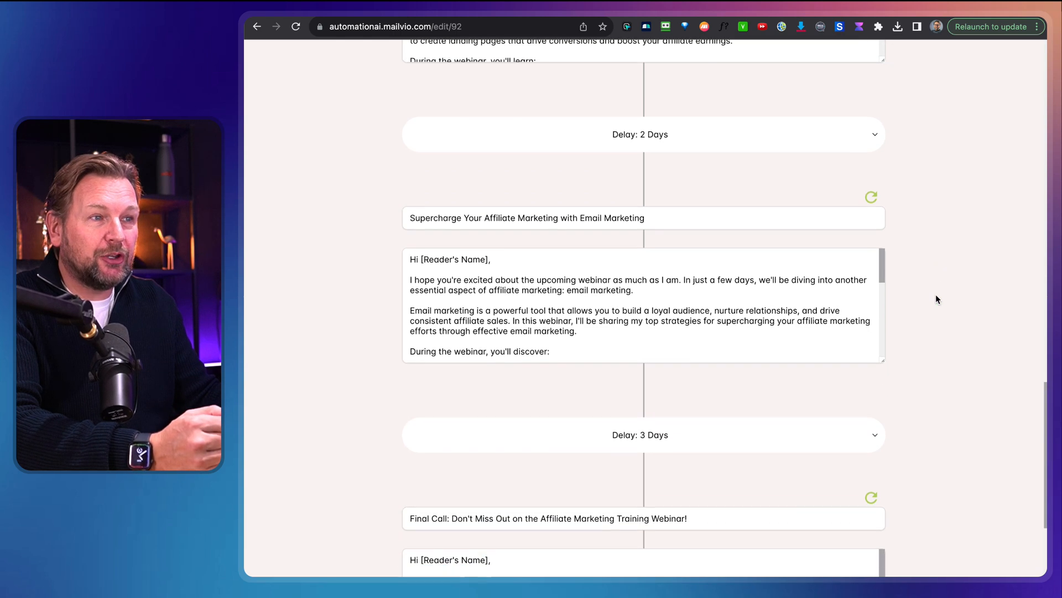
pyautogui.scroll(-3)
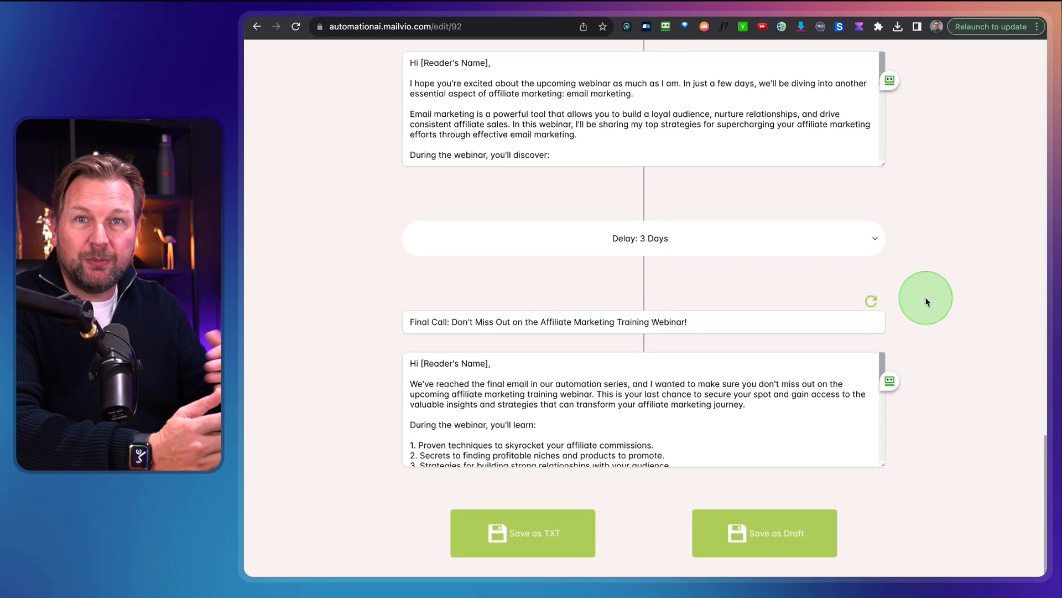
pyautogui.scroll(3)
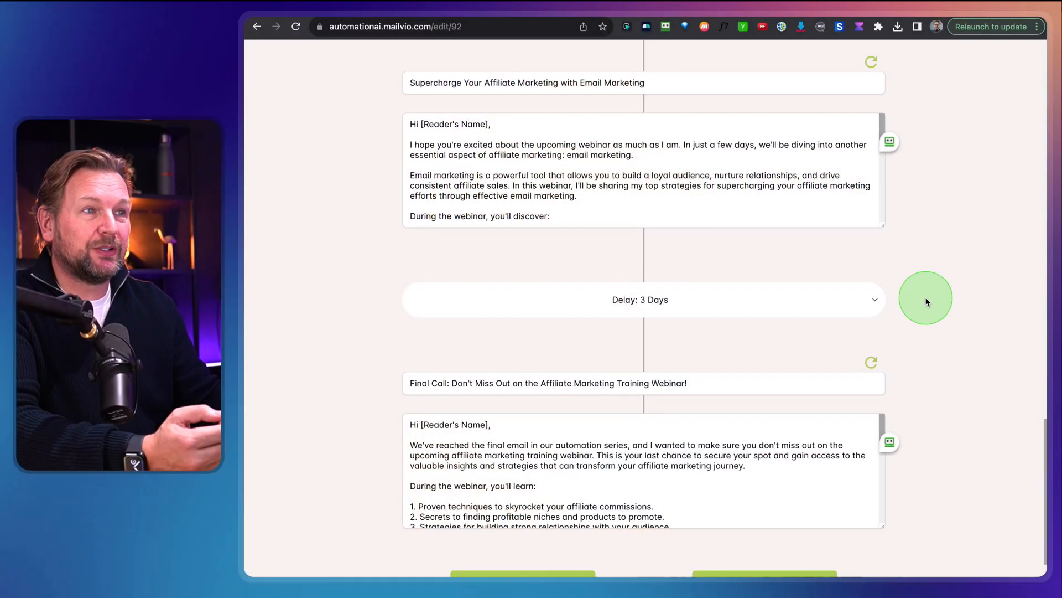
pyautogui.scroll(3)
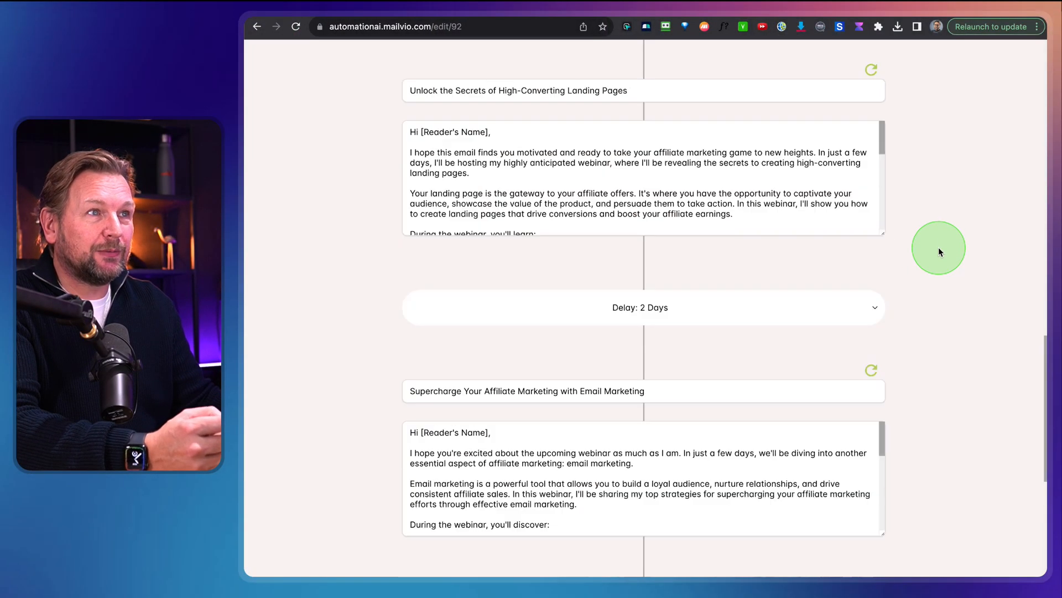
pyautogui.scroll(3)
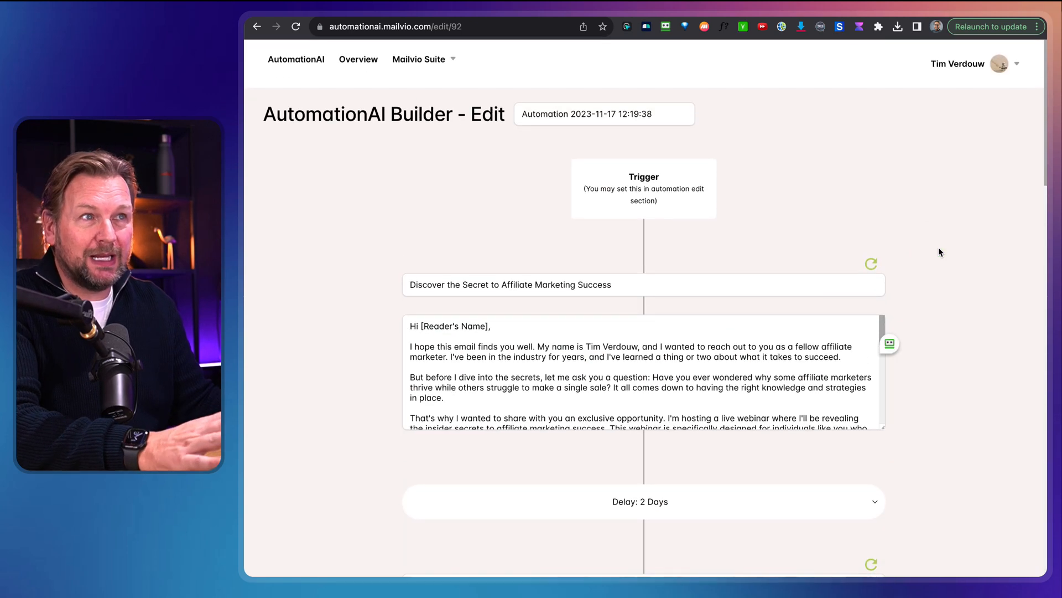